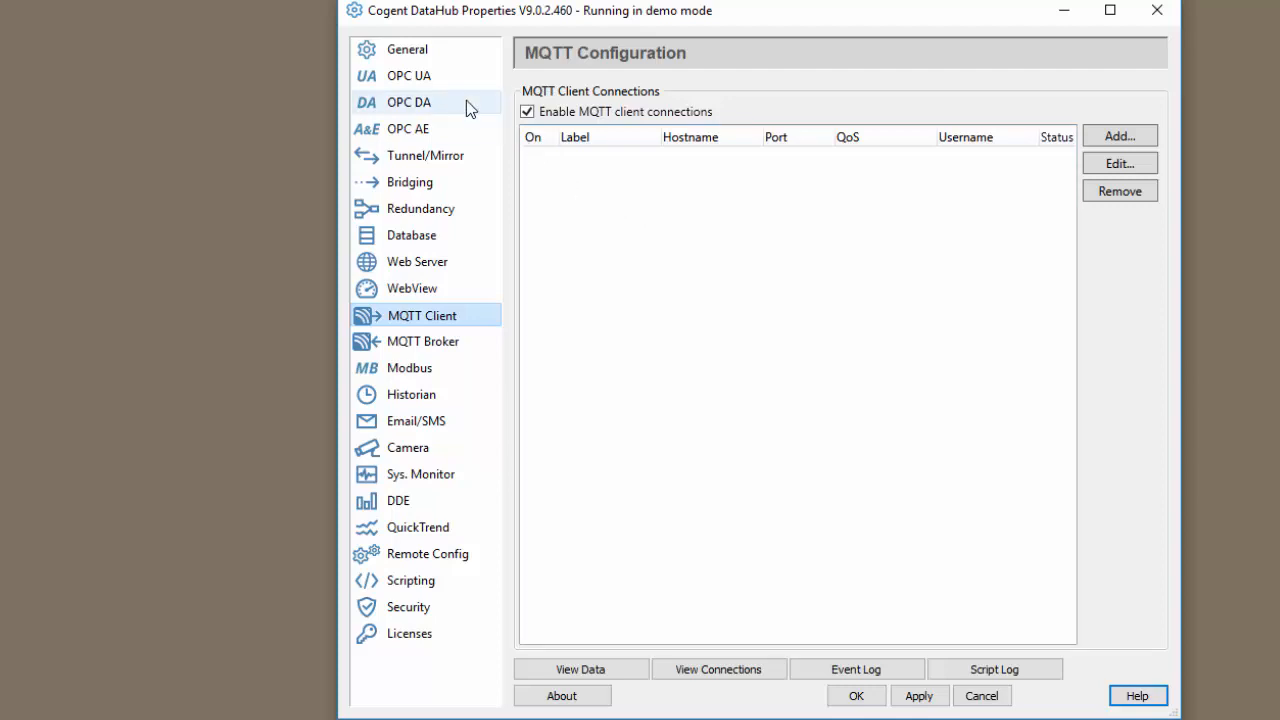
# Review the OPCUA000 OPC UA client connection running against the local server endpoint.
pyautogui.click(408, 76)
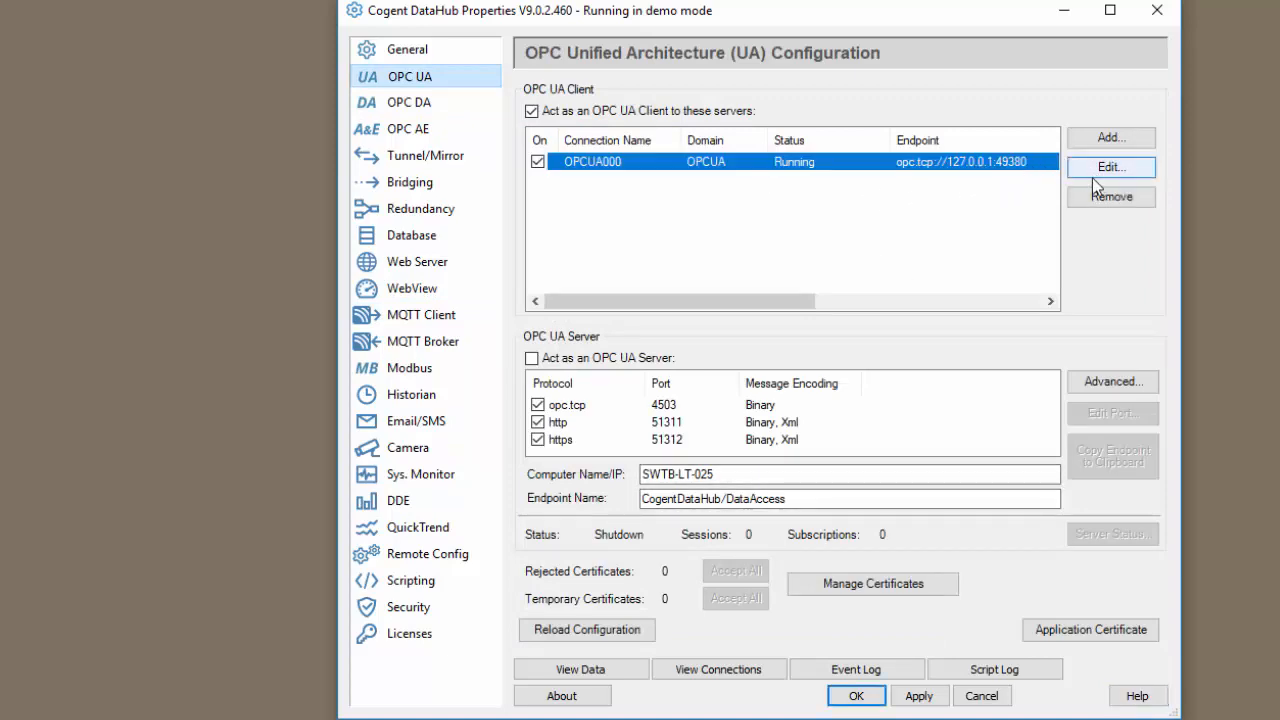
pyautogui.click(1110, 168)
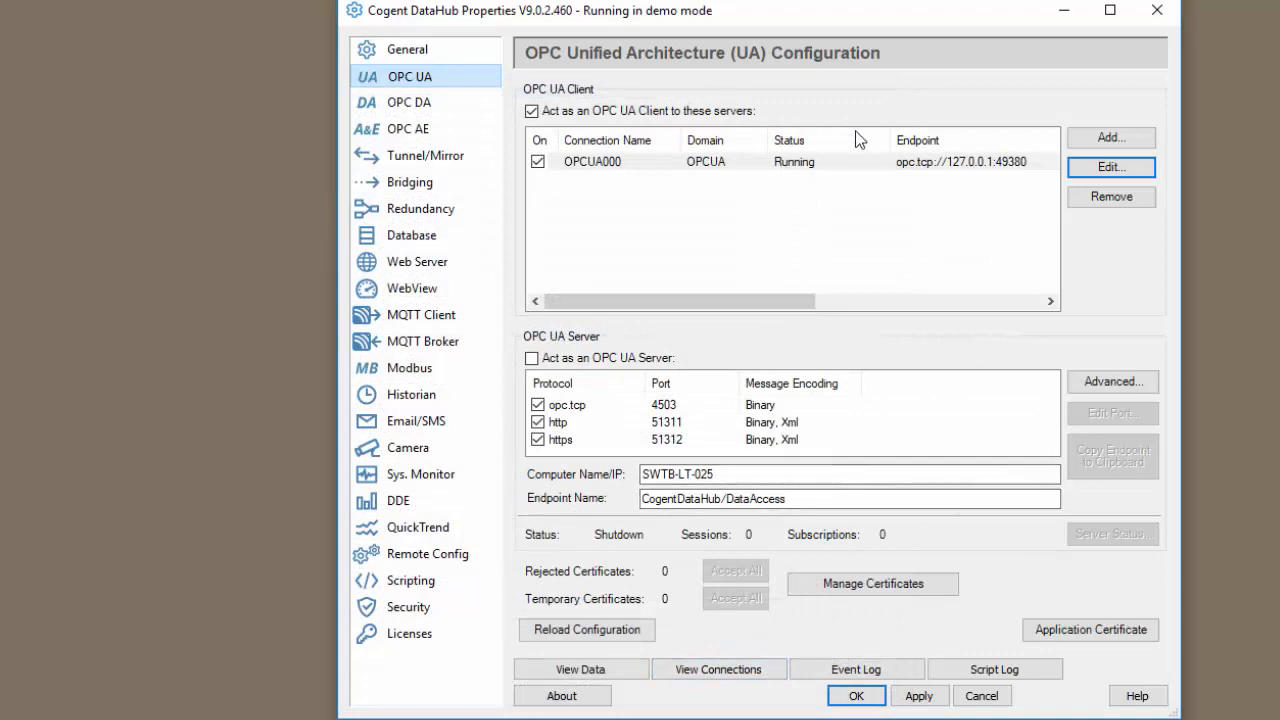
pyautogui.moveTo(704, 156)
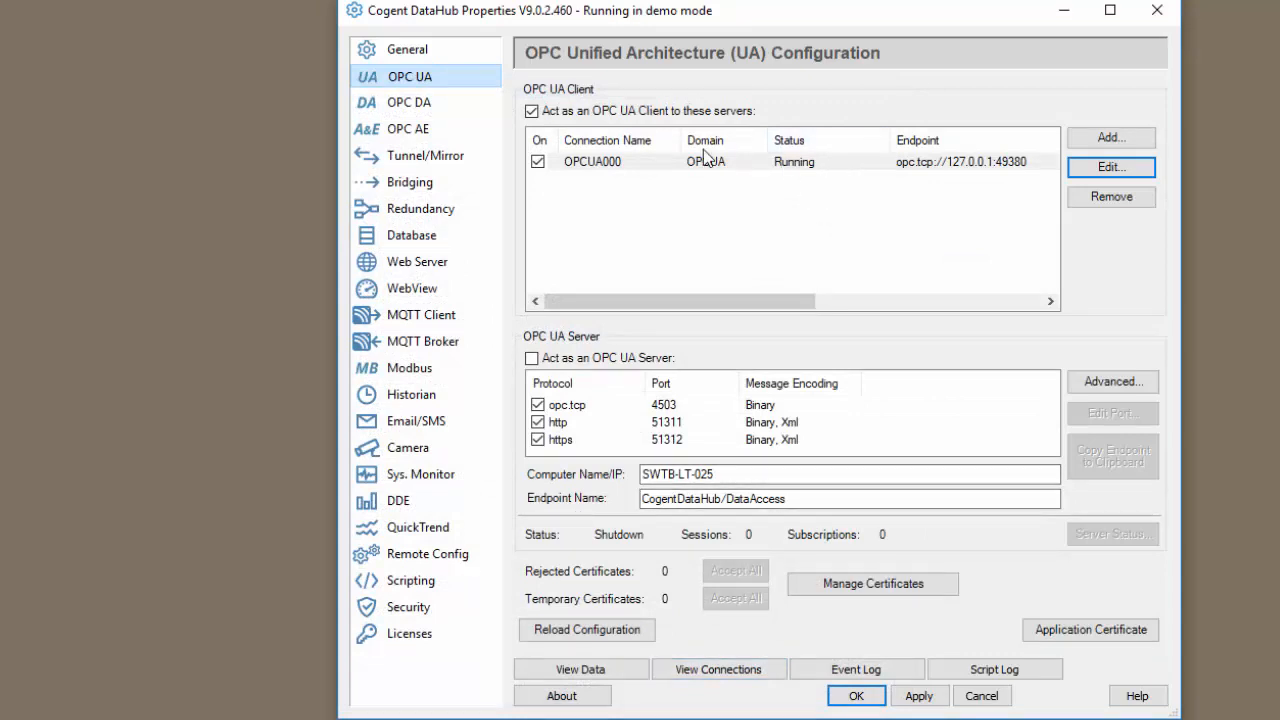
# Review the OPC000 classic DA connection to TOP Server and its item filter, then confirm it.
pyautogui.click(408, 102)
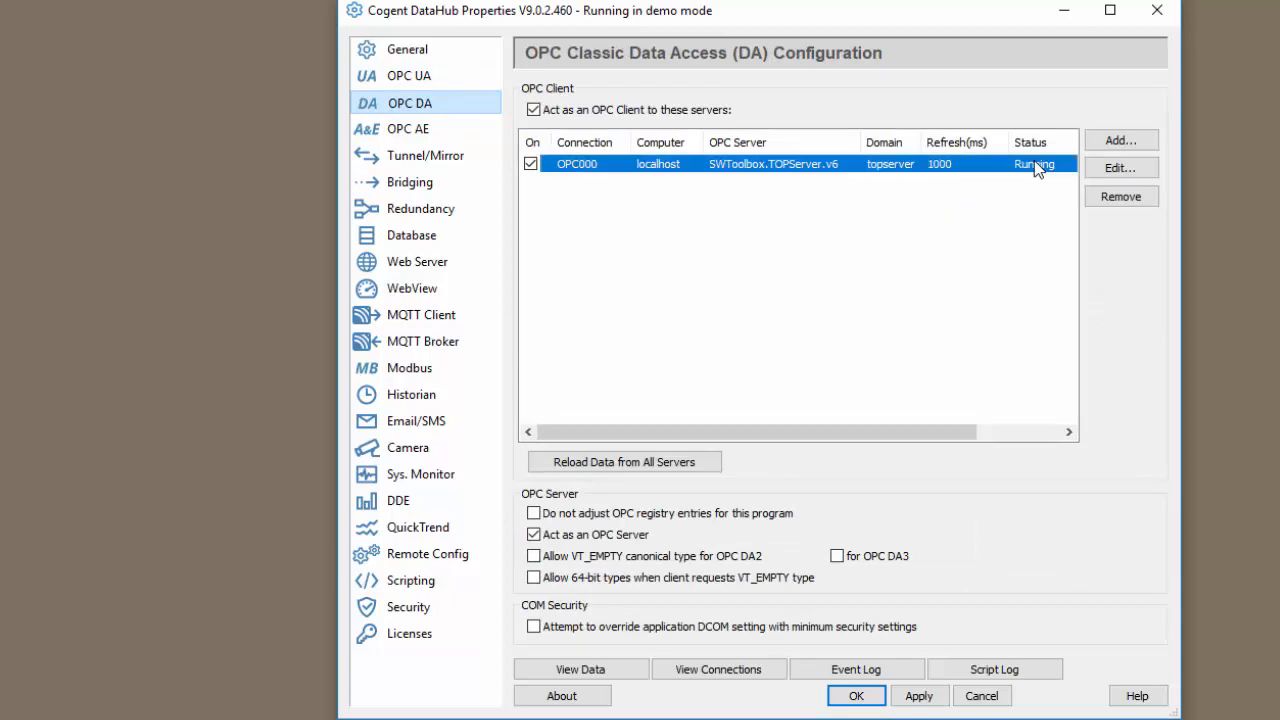
pyautogui.click(1120, 168)
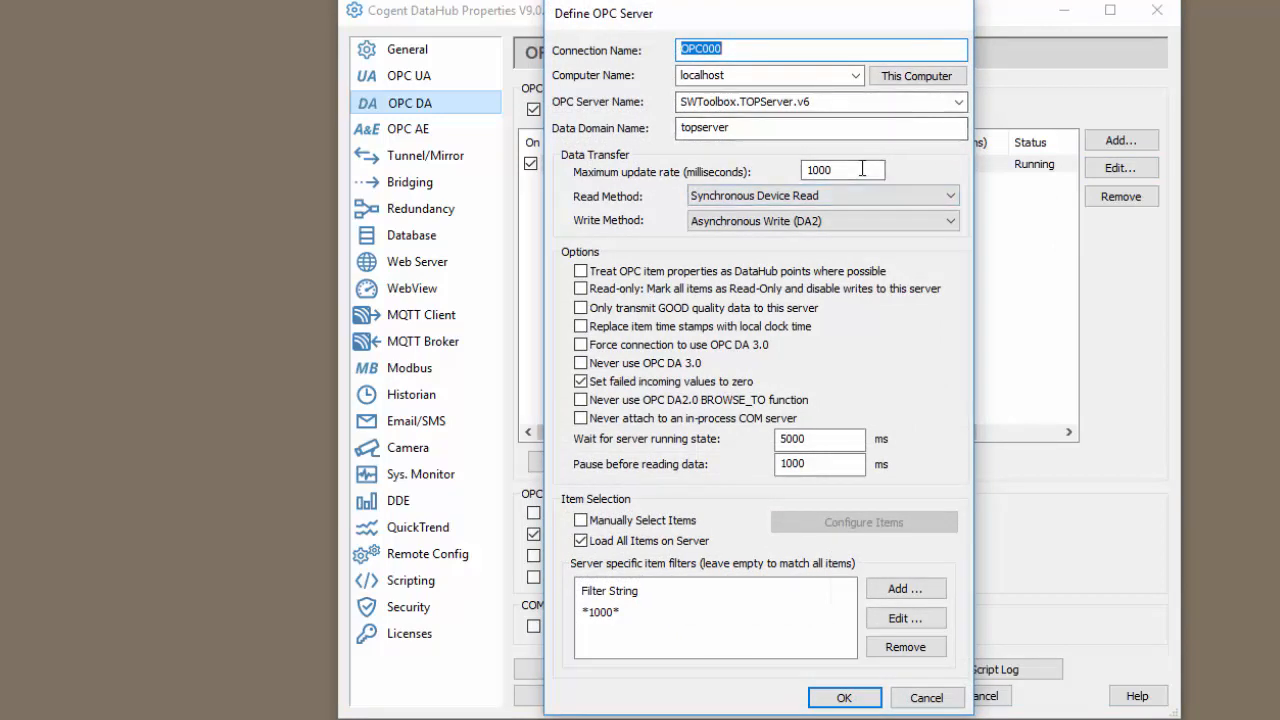
pyautogui.moveTo(636, 620)
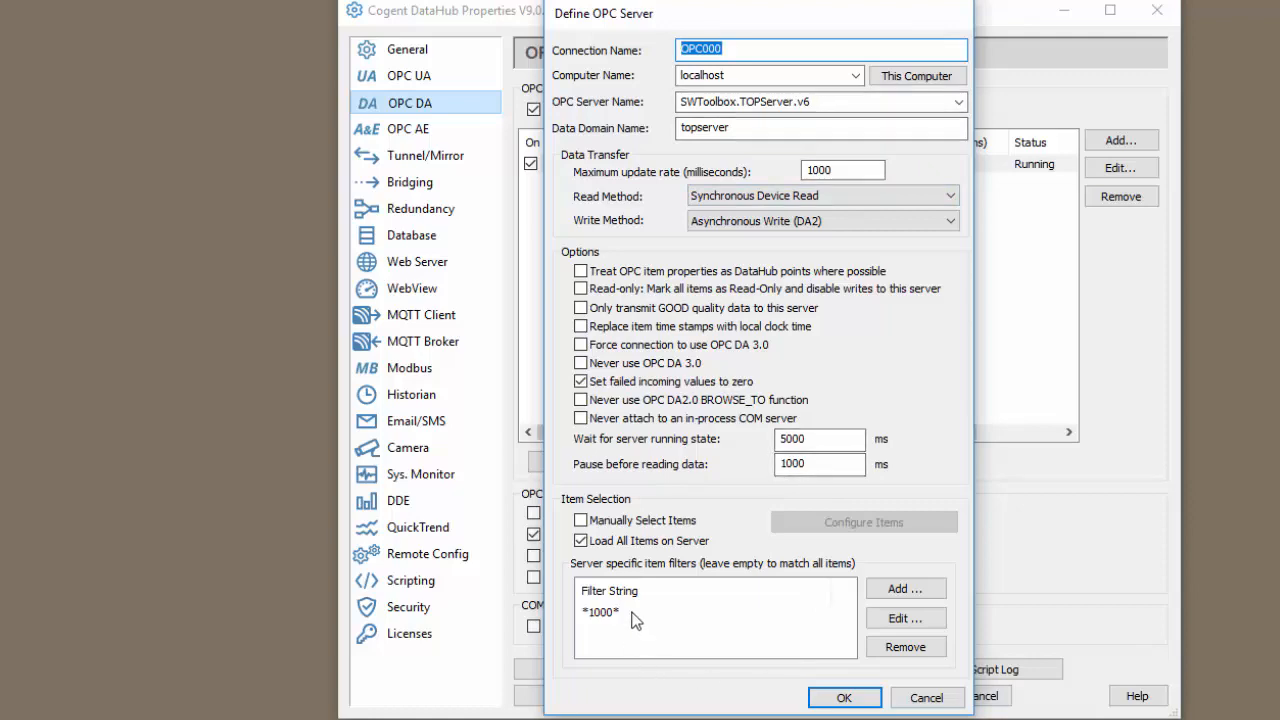
pyautogui.moveTo(796, 672)
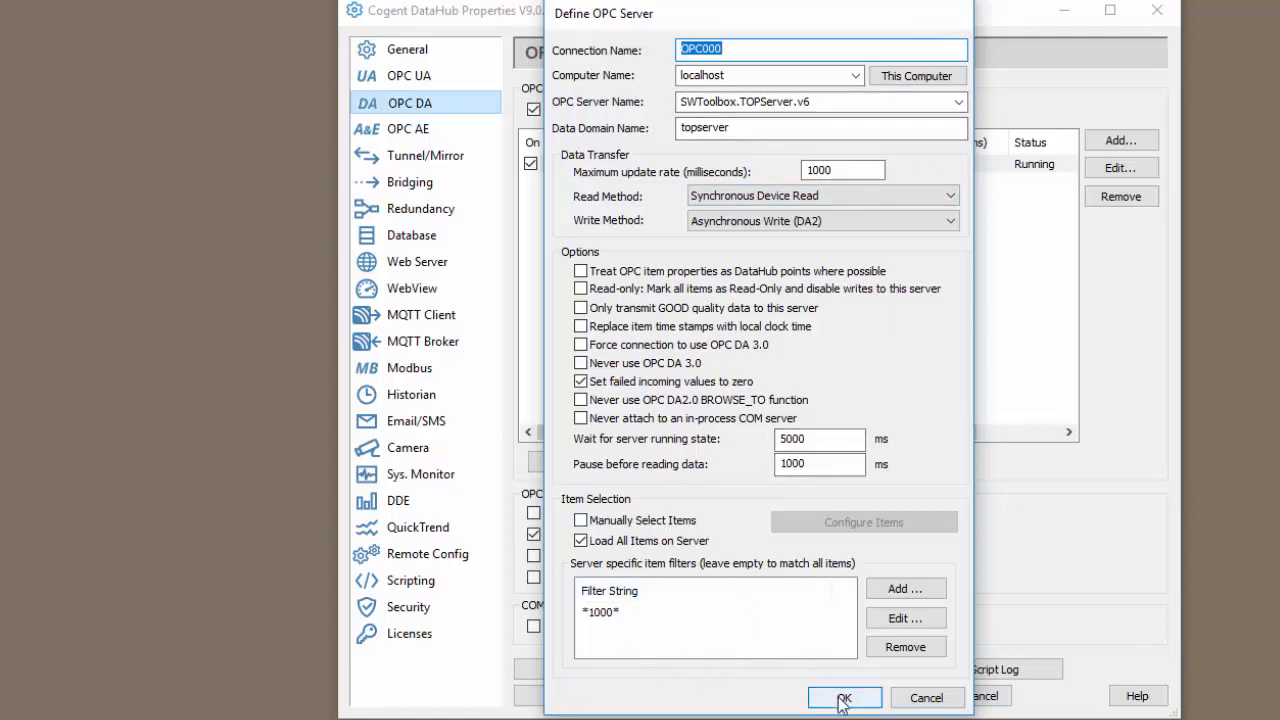
pyautogui.click(844, 696)
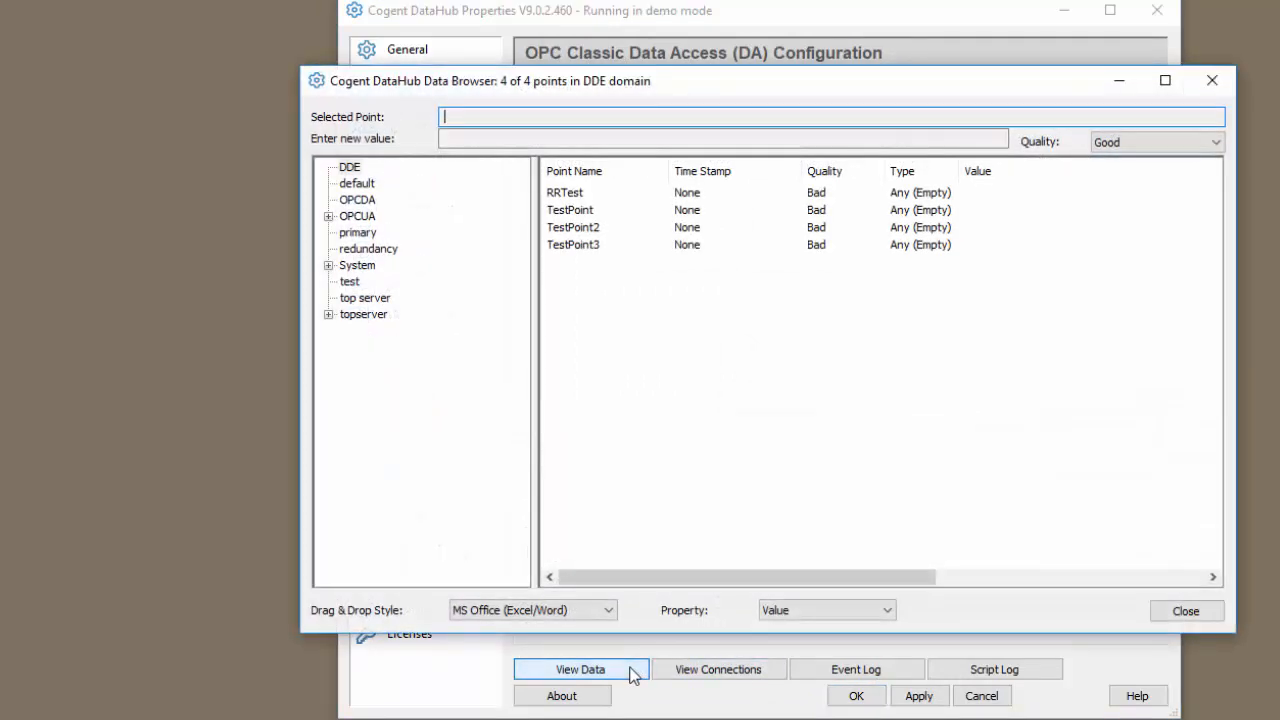
# Browse the live Good-quality tags under the OPCUA and topserver Test 5000 branches.
pyautogui.click(356, 216)
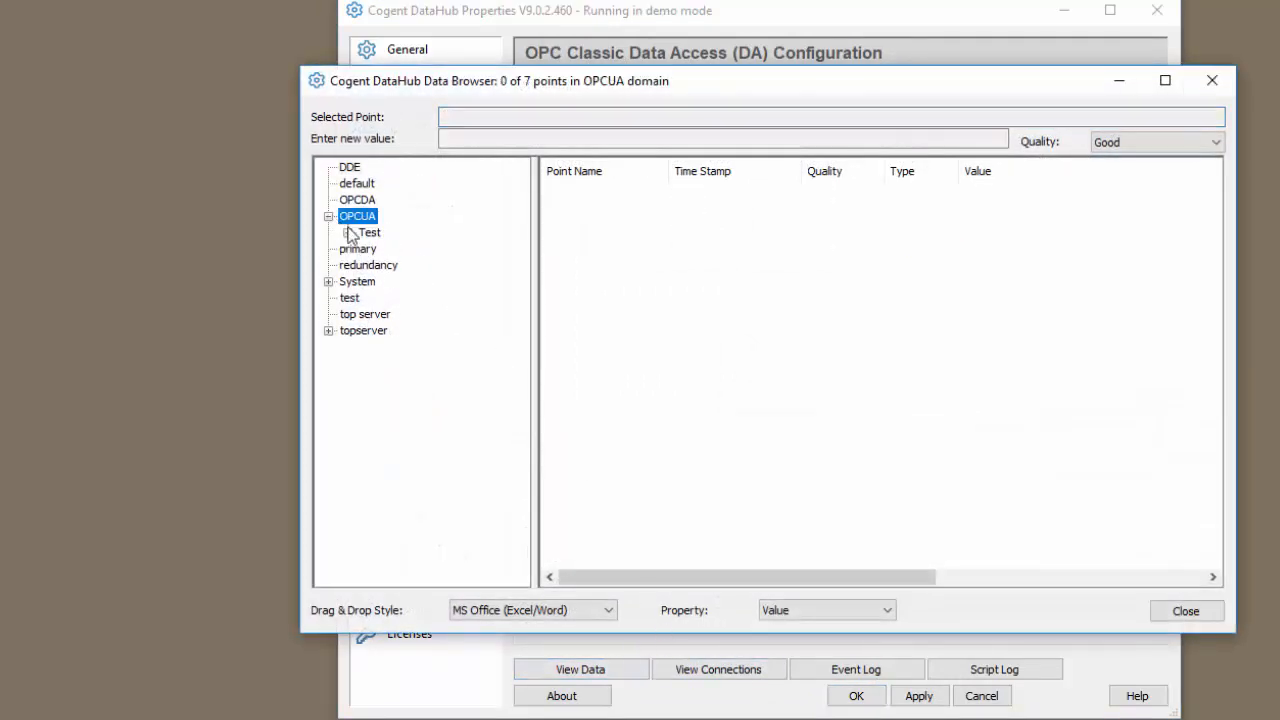
pyautogui.click(370, 232)
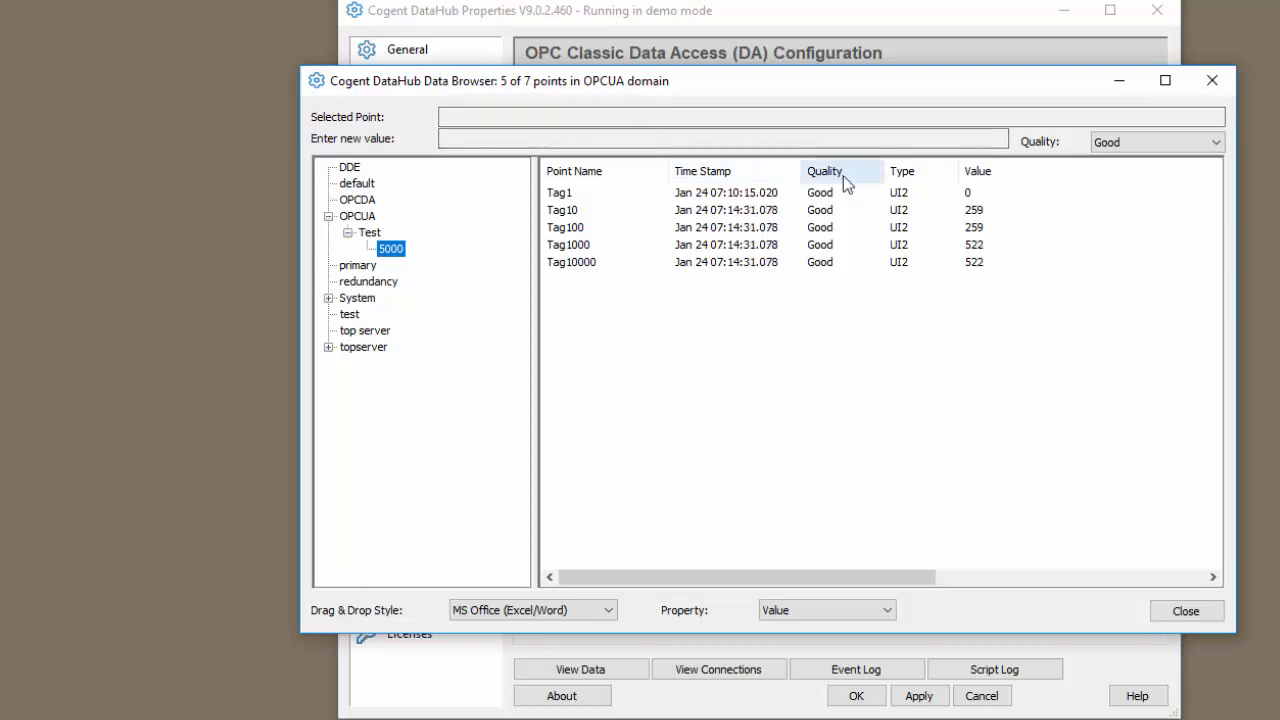
pyautogui.click(364, 346)
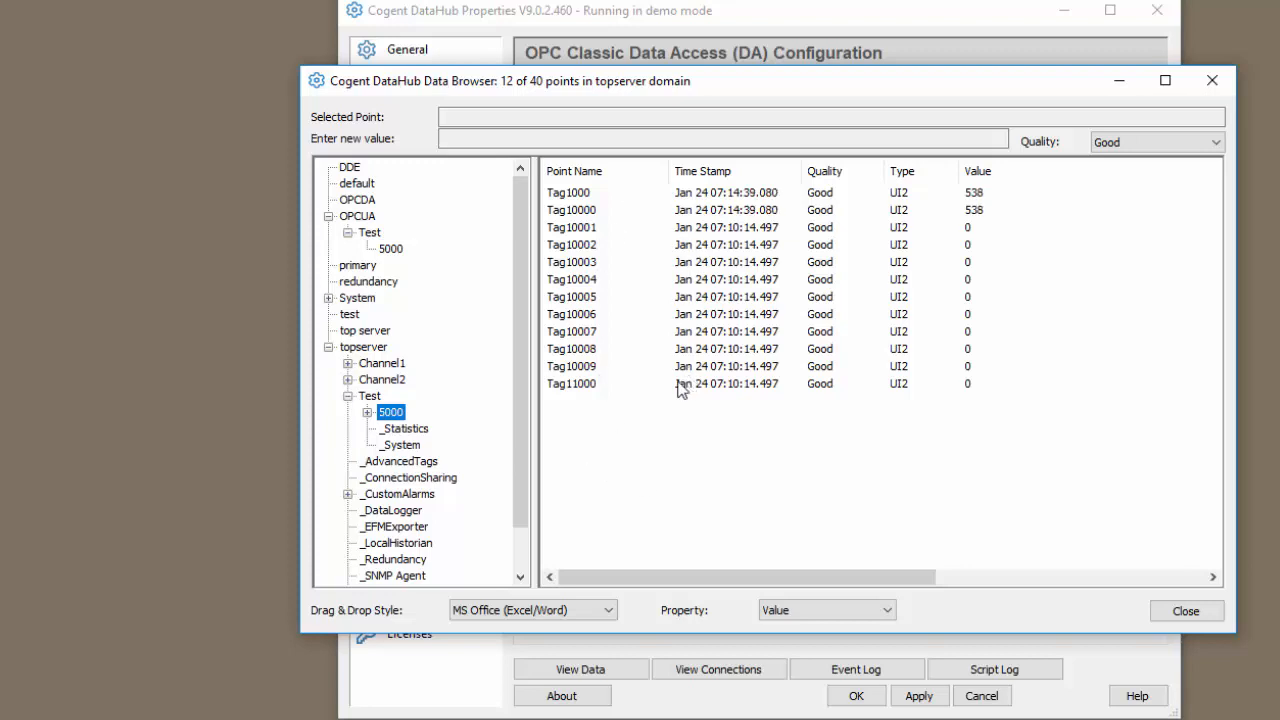
pyautogui.click(390, 248)
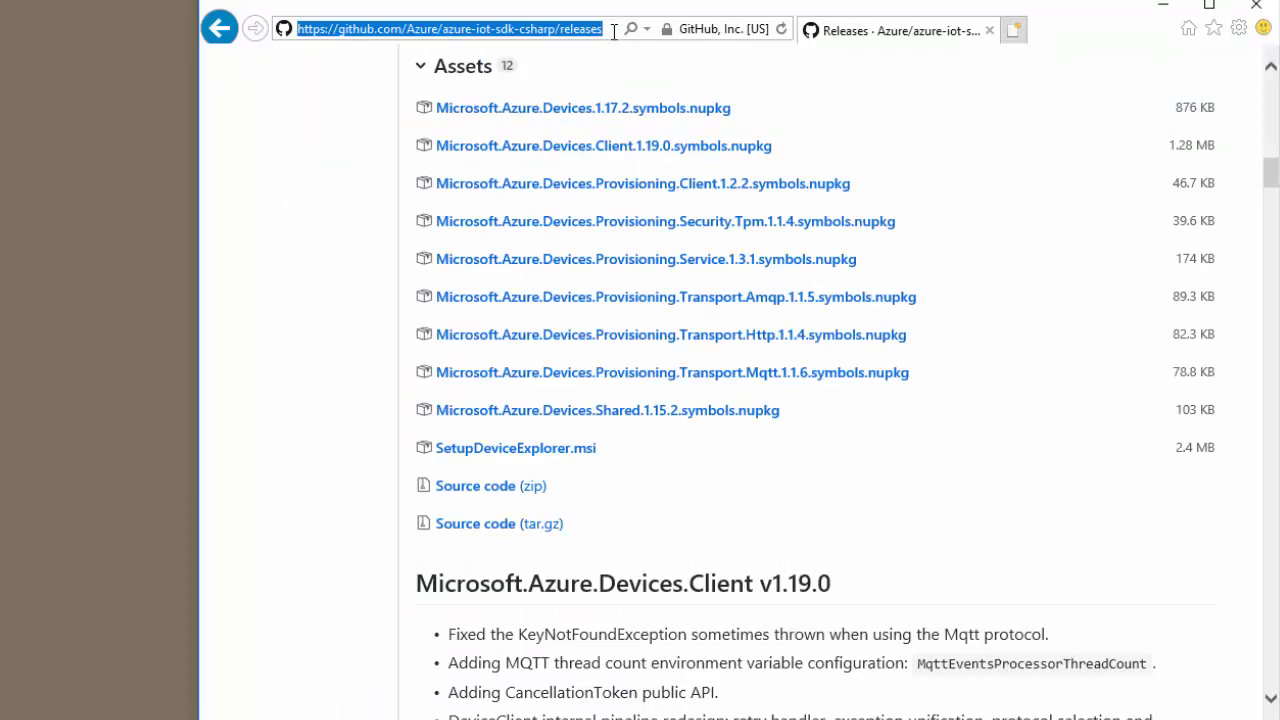
pyautogui.moveTo(536, 524)
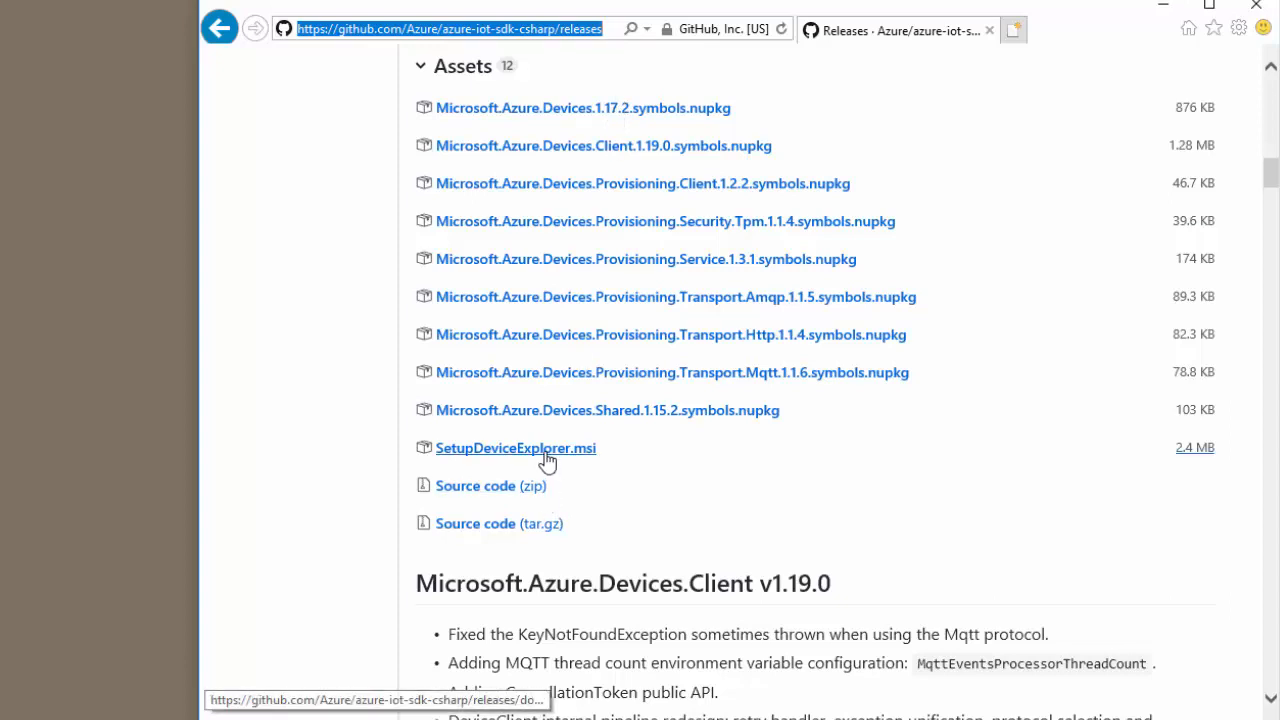
pyautogui.moveTo(770, 372)
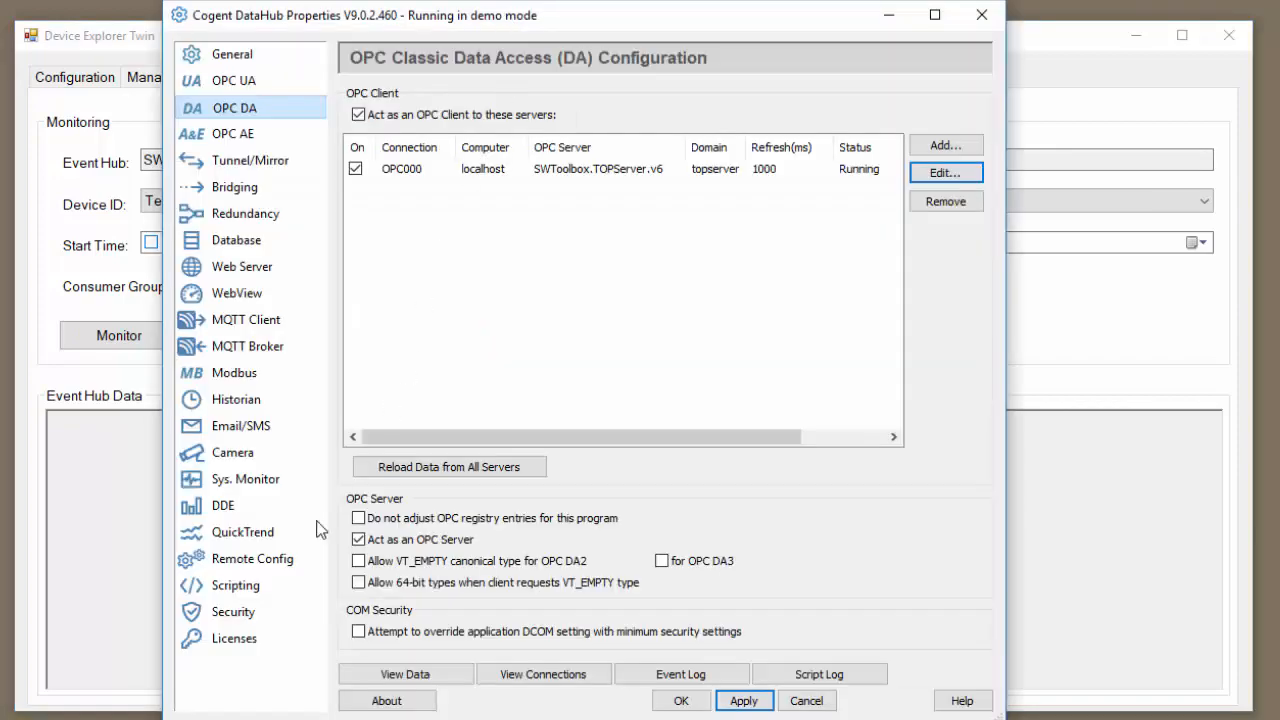
# Start a new MQTT client connection targeting Azure IoT Hub.
pyautogui.click(246, 320)
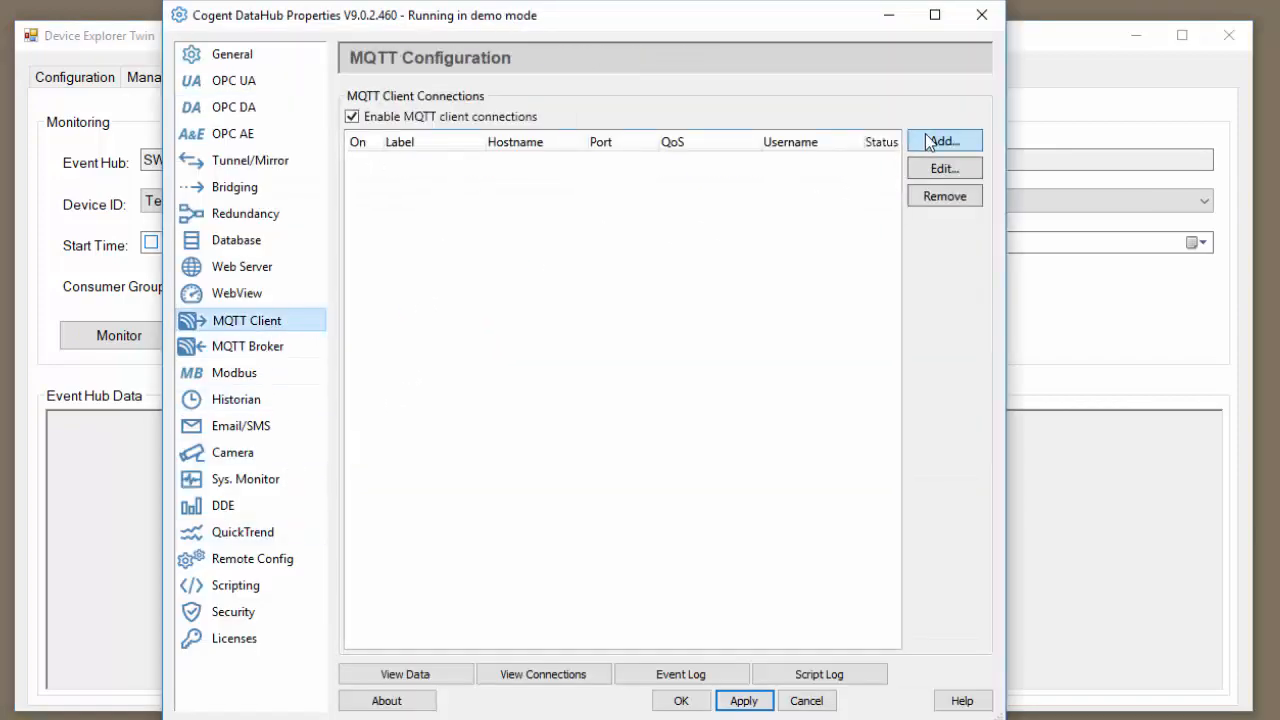
pyautogui.click(944, 140)
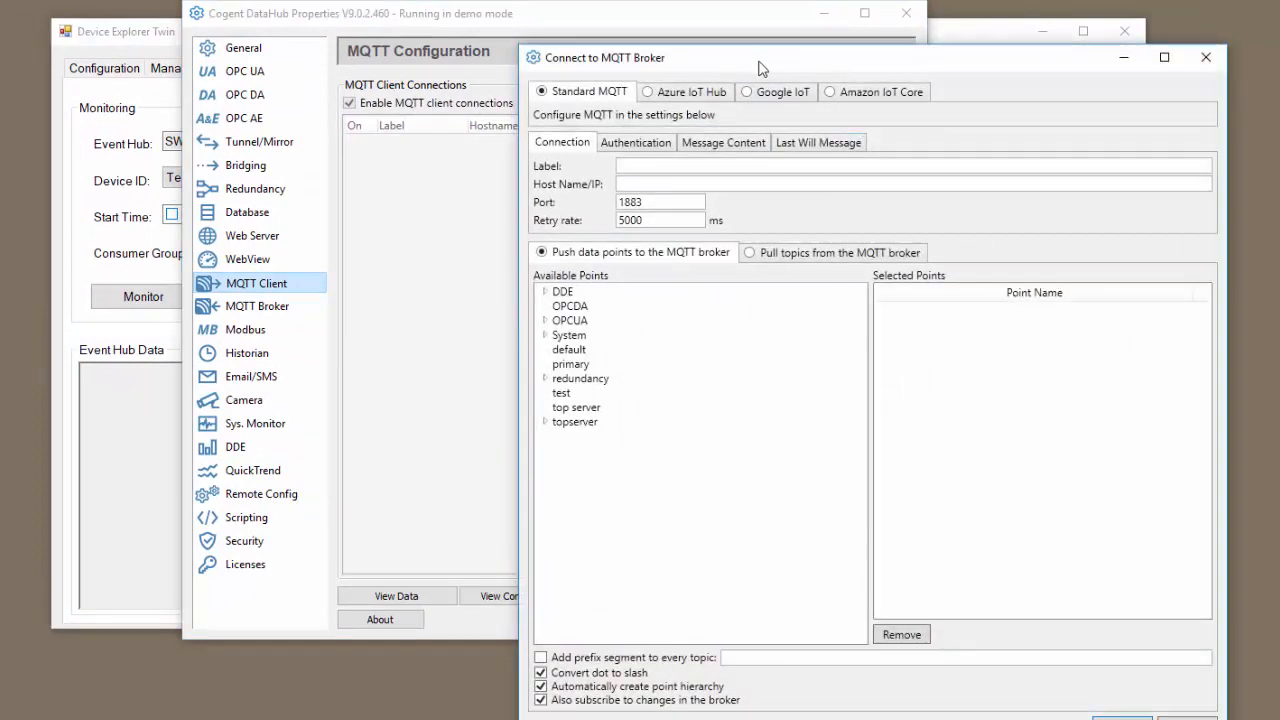
pyautogui.click(648, 92)
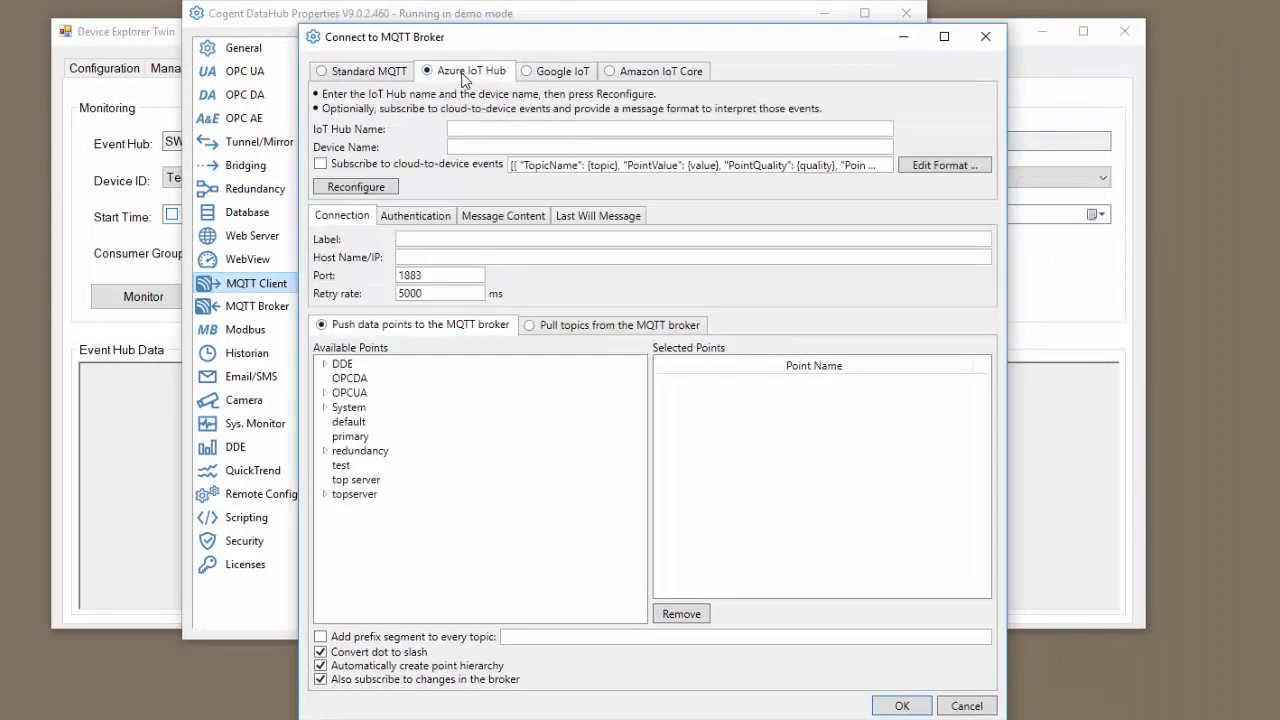
pyautogui.click(668, 128)
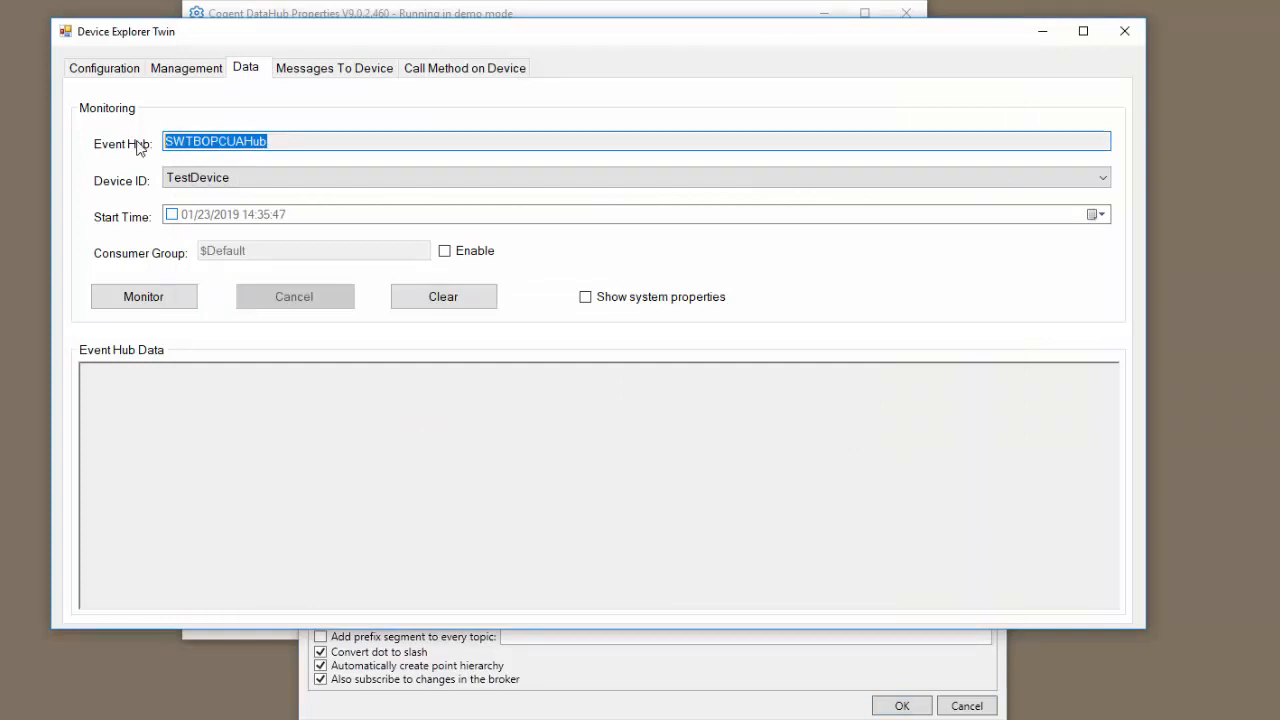
pyautogui.moveTo(410, 48)
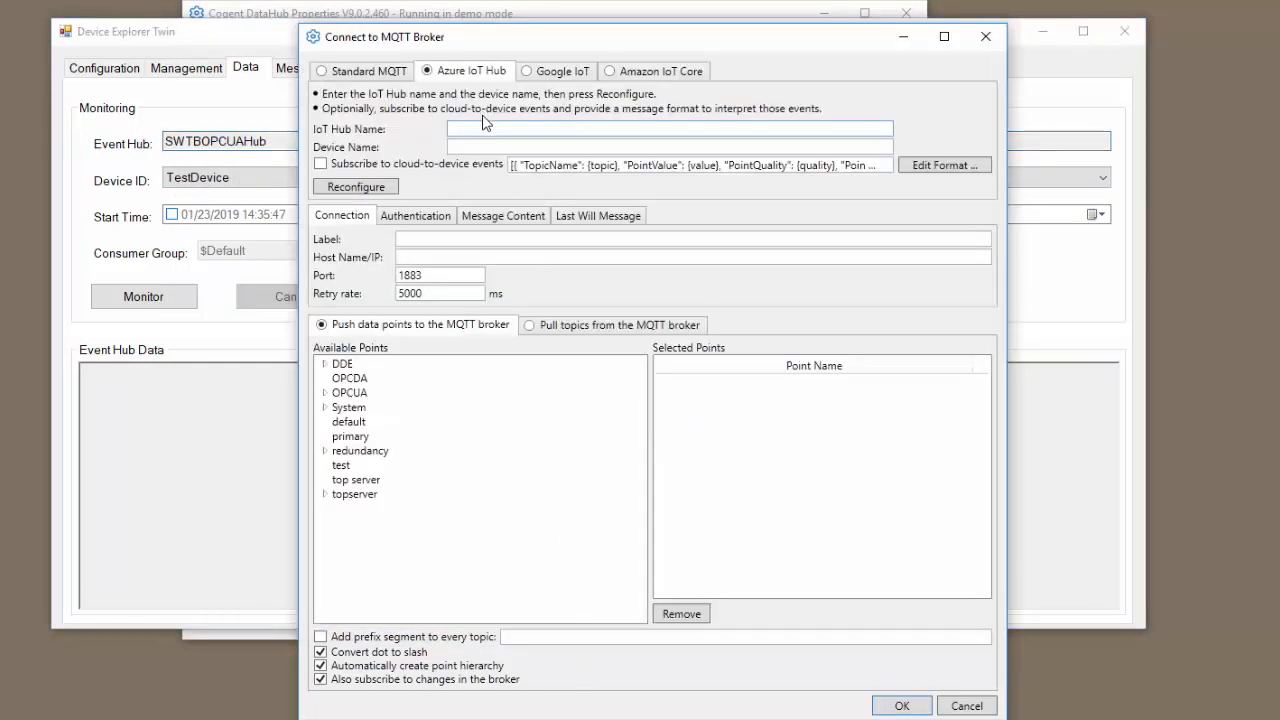
# Enter IoT Hub name SWTBOPCUAHub and device name TestDevice.
pyautogui.write('SWTBOPCUAHub')
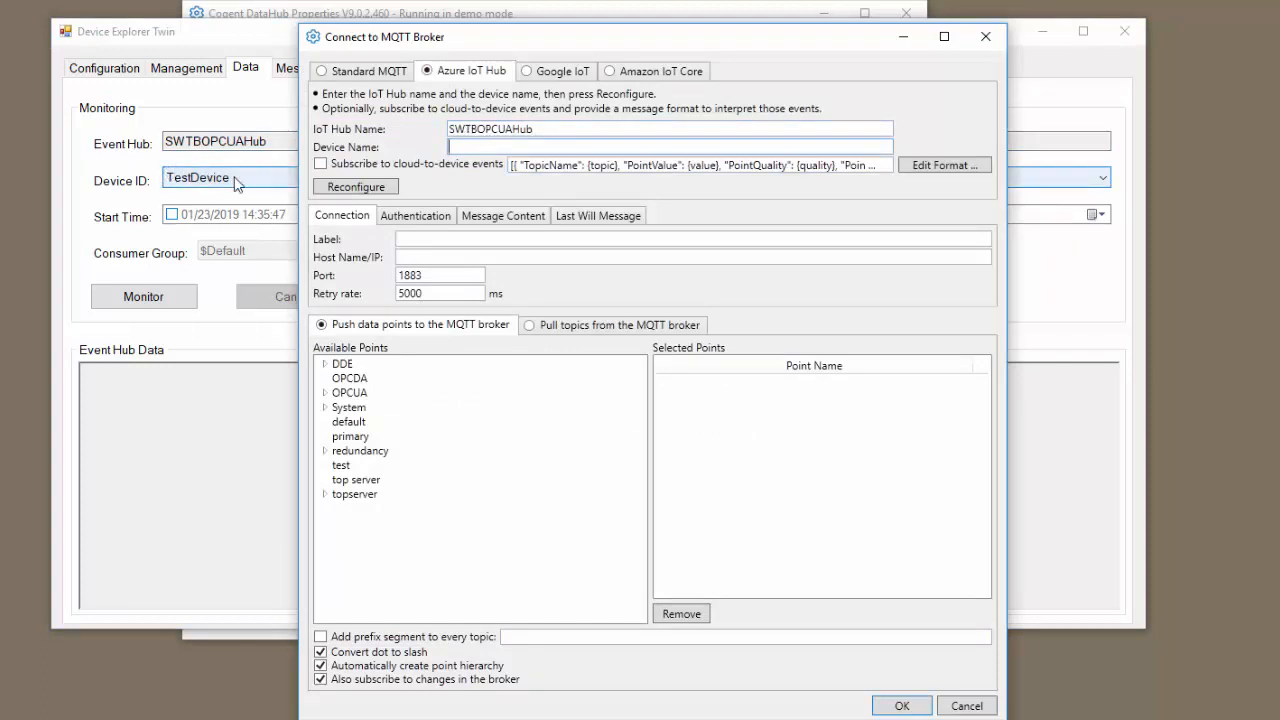
pyautogui.write('Test')
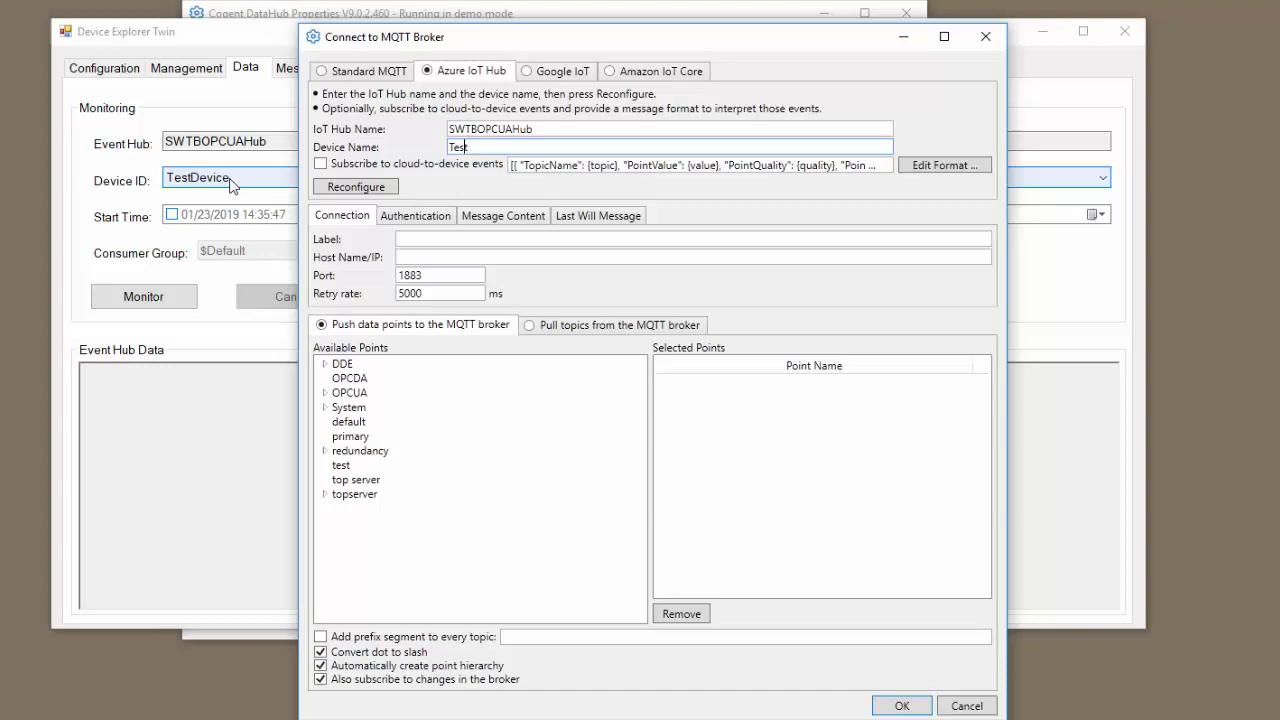
pyautogui.write('Device')
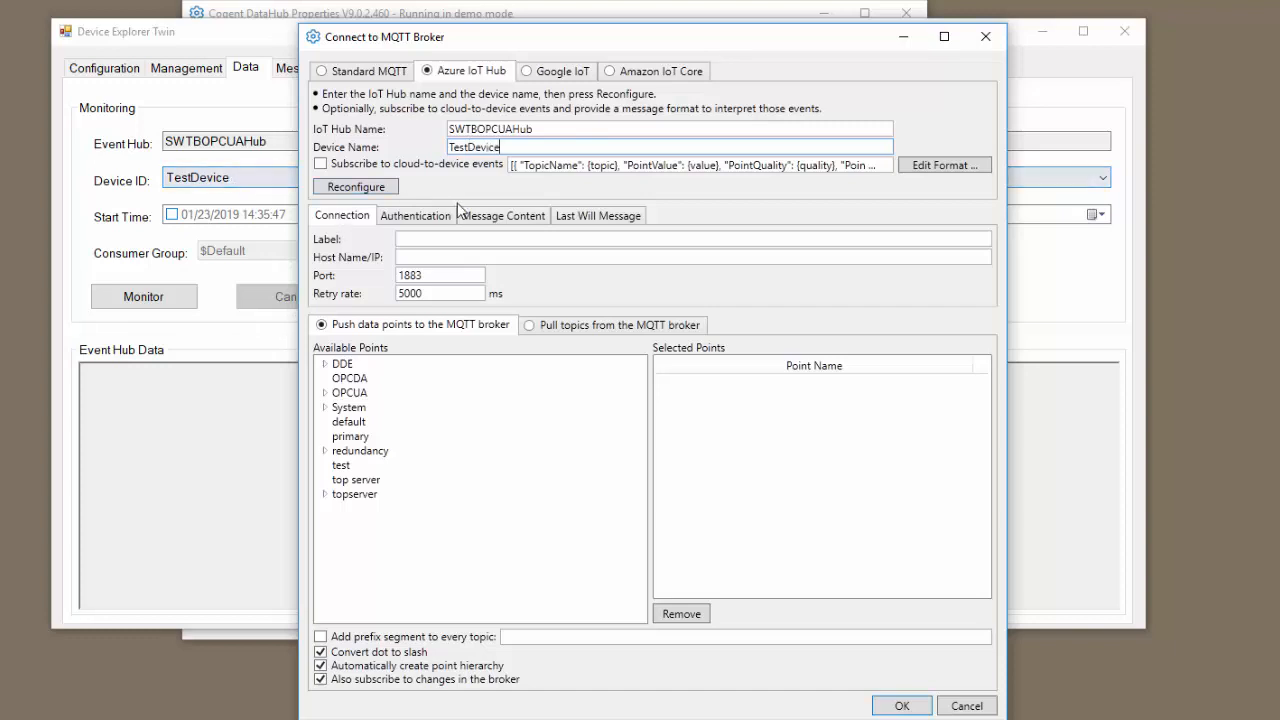
pyautogui.click(670, 128)
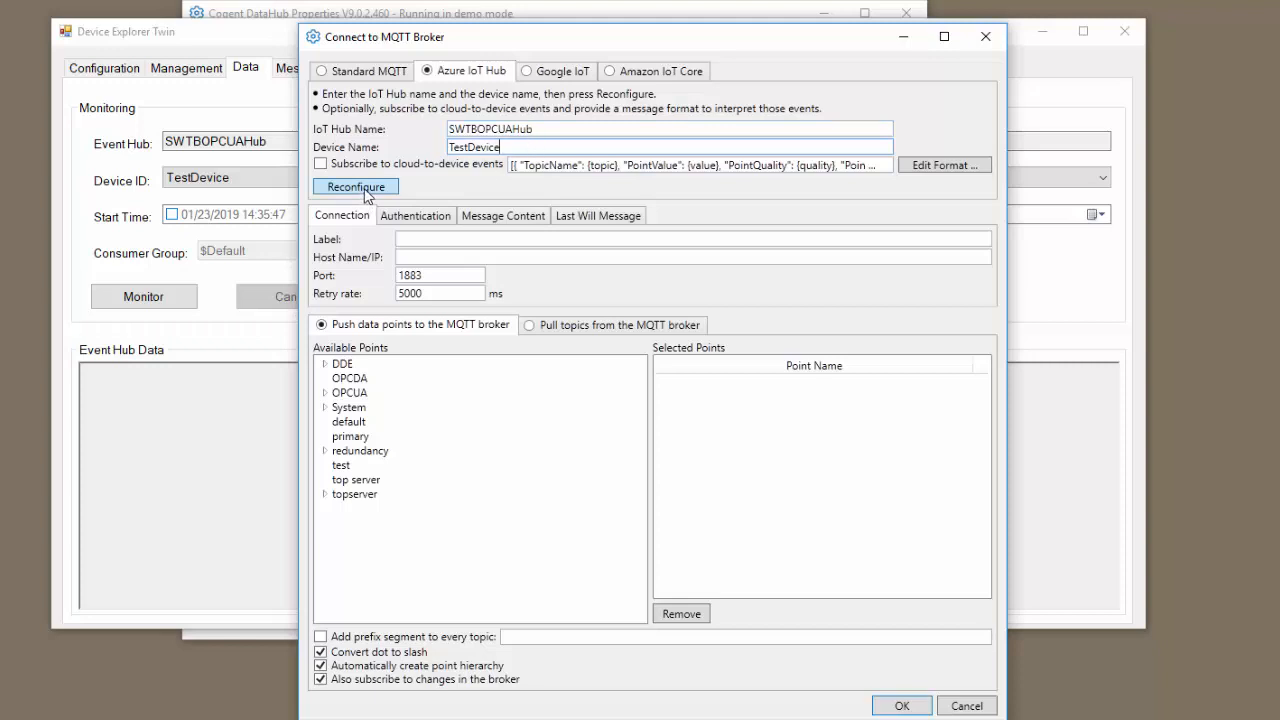
# Reconfigure to fill the Azure host name and secure port, and label the connection AzureVideo.
pyautogui.click(356, 188)
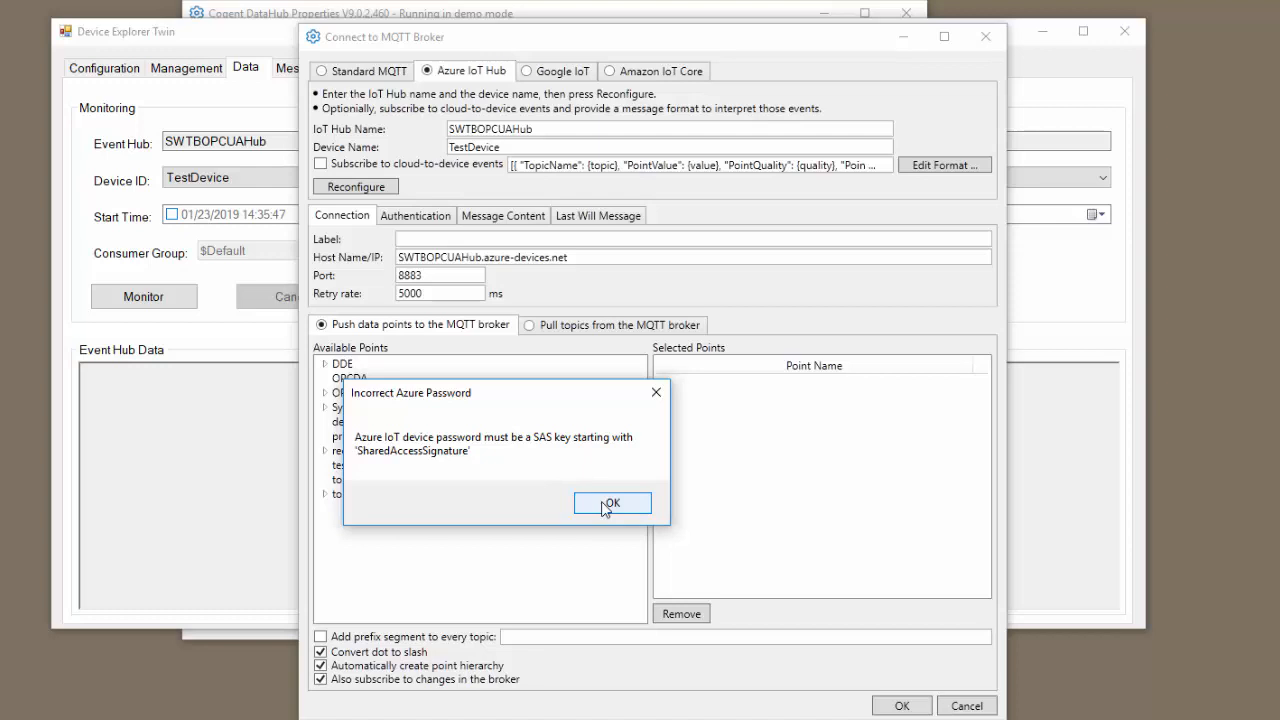
pyautogui.click(612, 502)
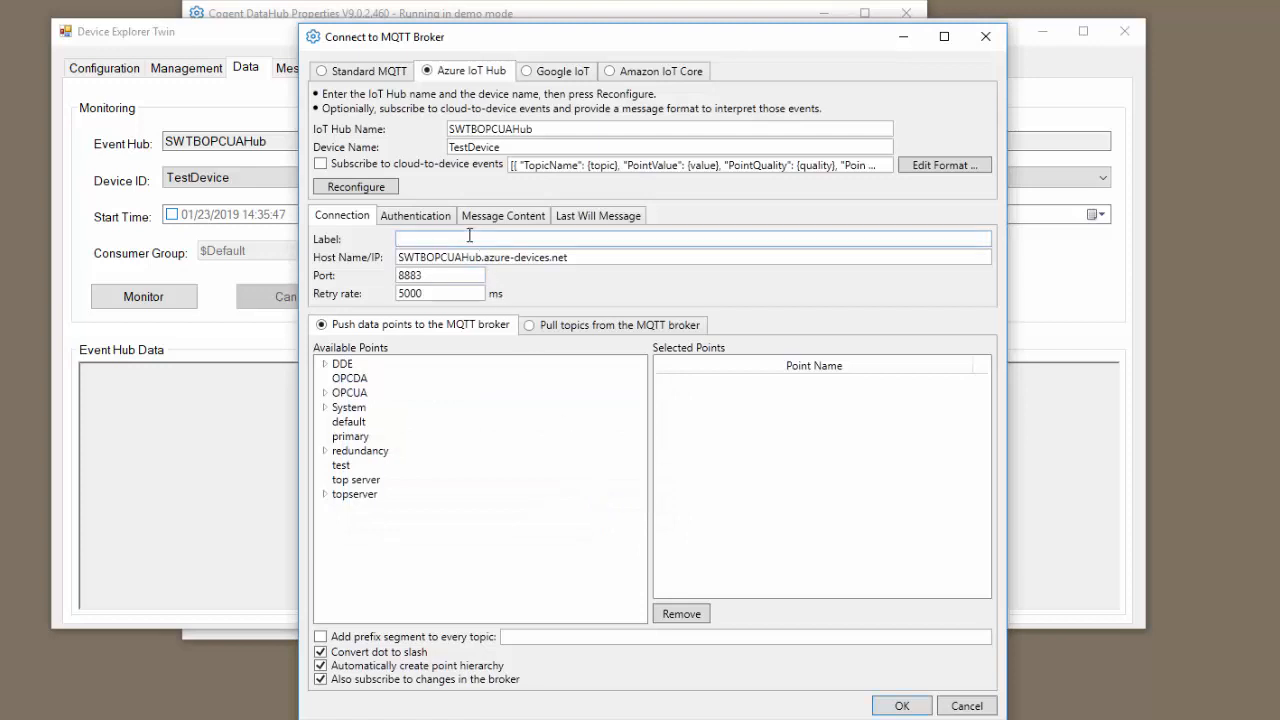
pyautogui.write('Azure')
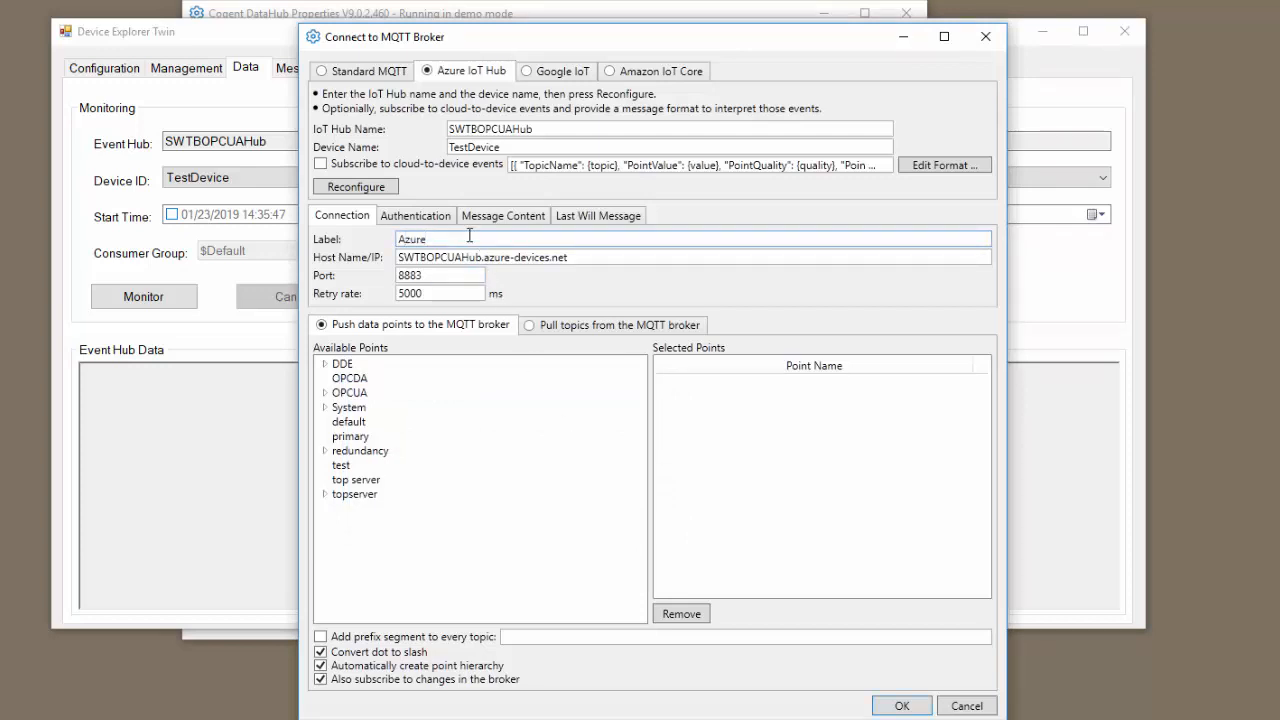
pyautogui.write('Video')
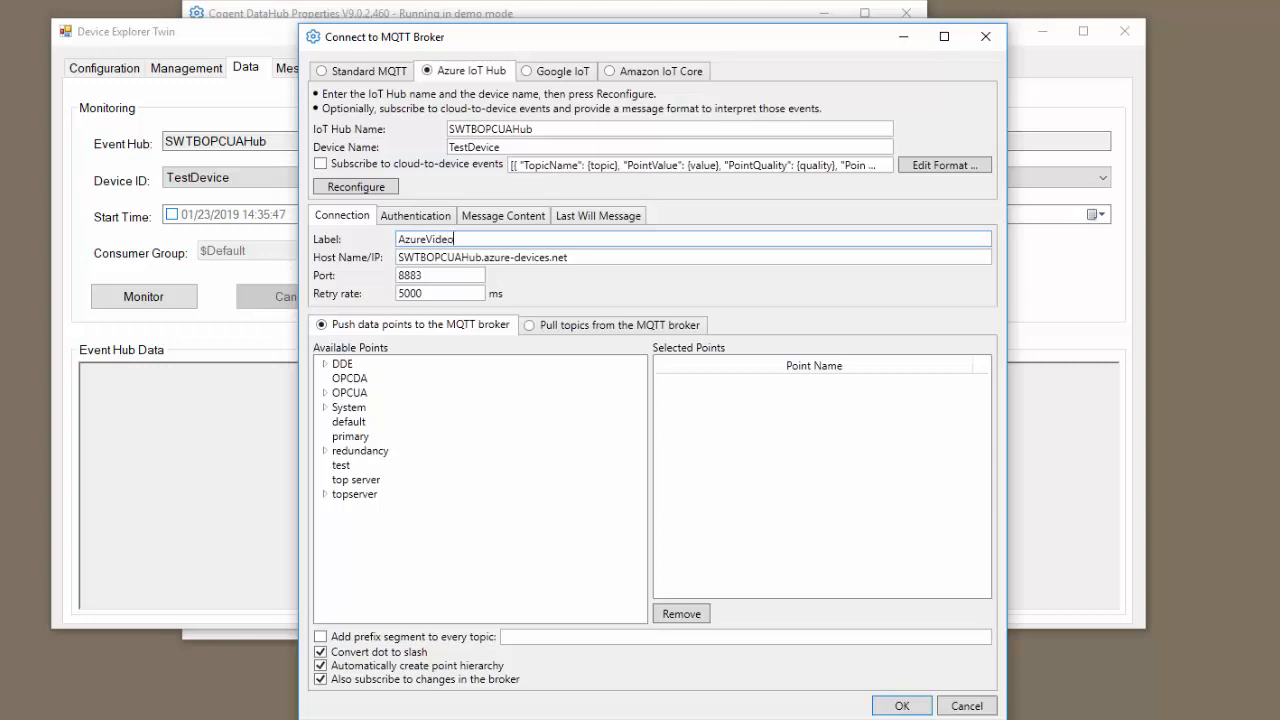
pyautogui.click(416, 216)
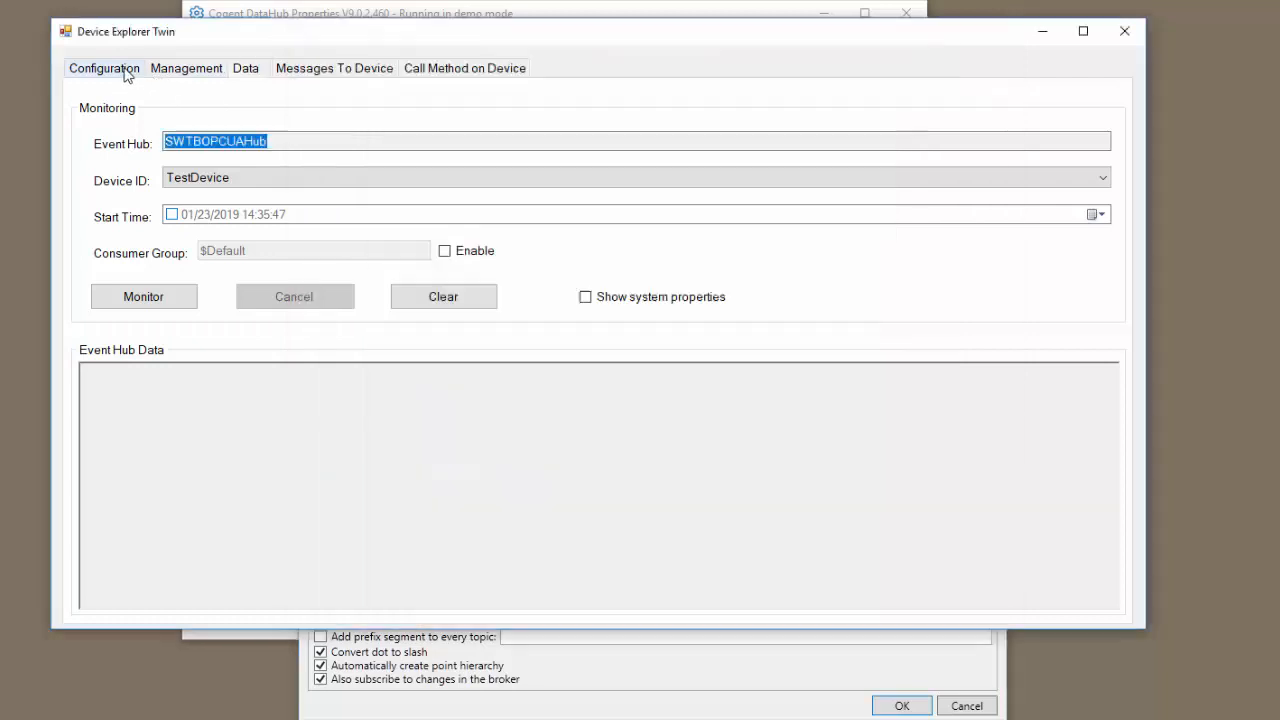
# Generate a 365-day shared access signature for the hub in Device Explorer's Configuration view.
pyautogui.click(104, 68)
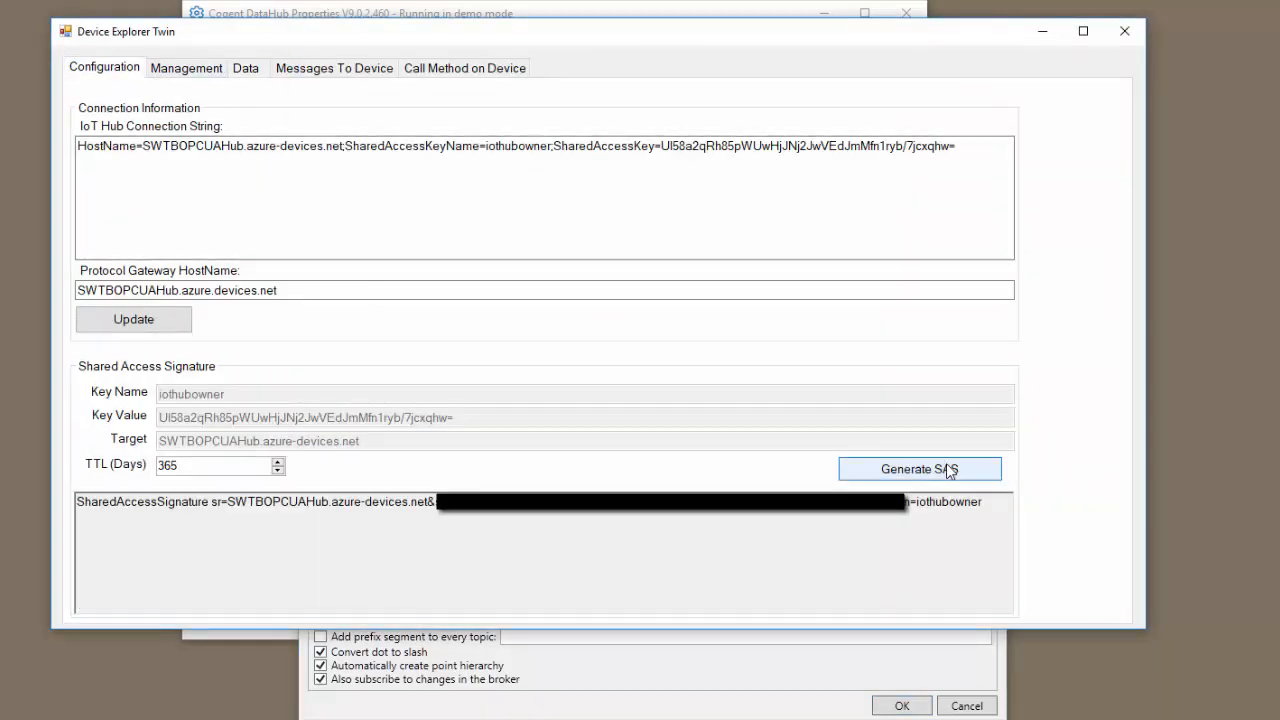
pyautogui.click(918, 468)
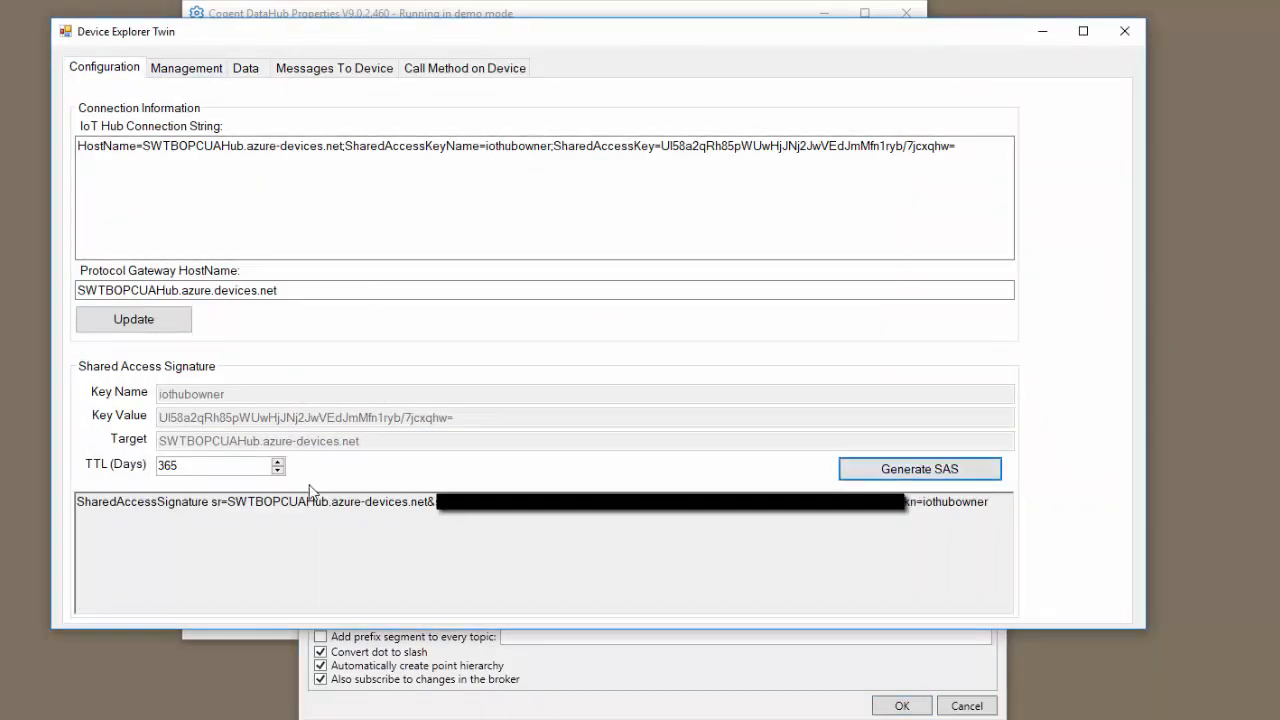
pyautogui.moveTo(580, 472)
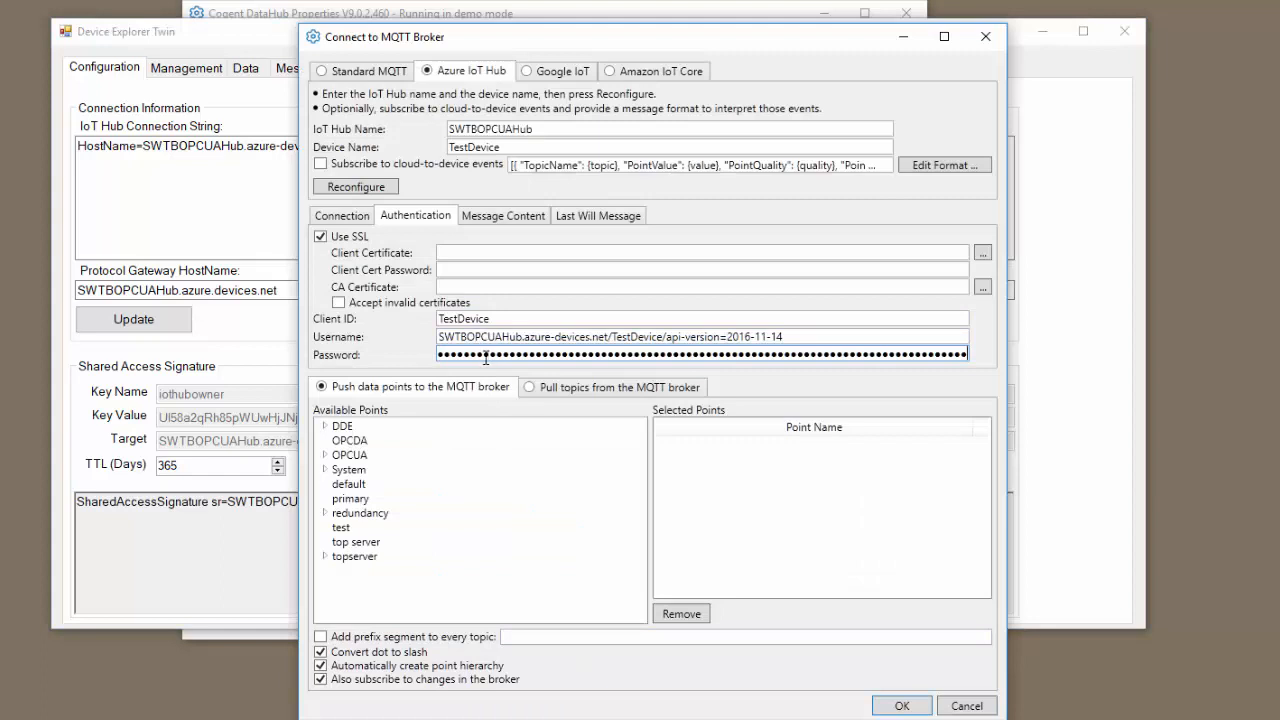
pyautogui.moveTo(460, 432)
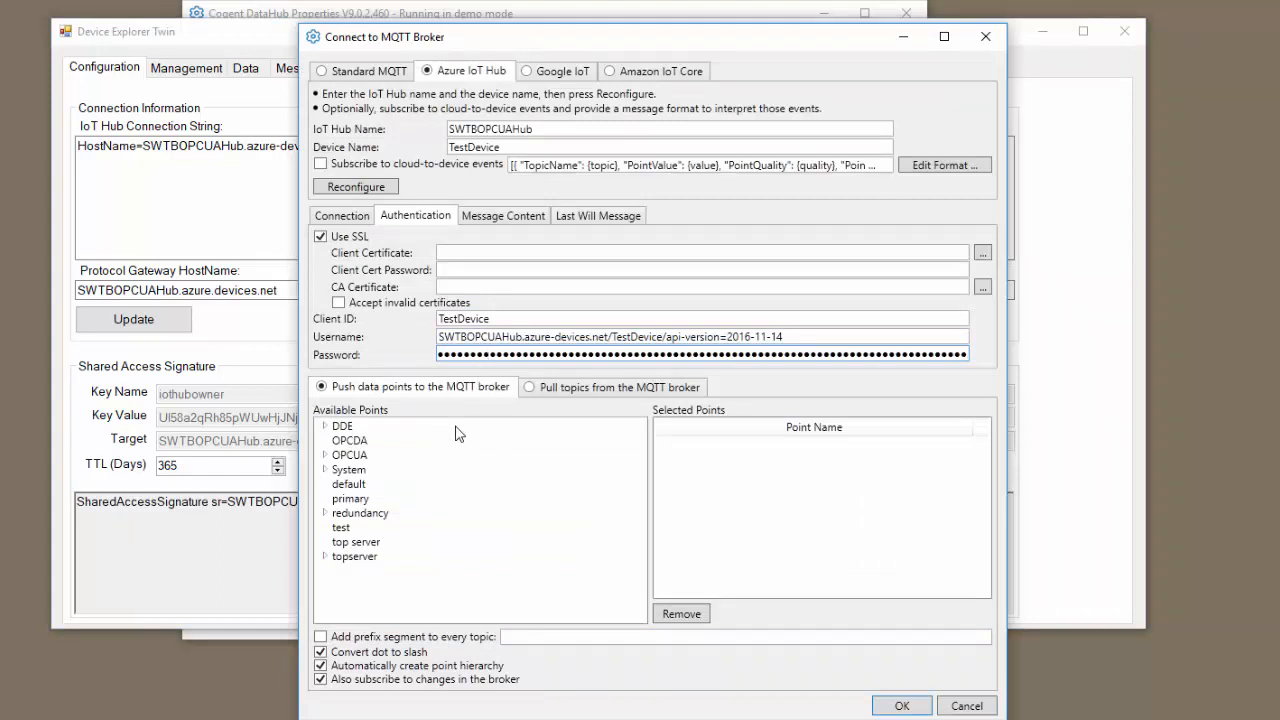
# Select OPCUA Test 5000 tags (Tag1 to Tag10000) and another server's tag as points to push.
pyautogui.click(324, 456)
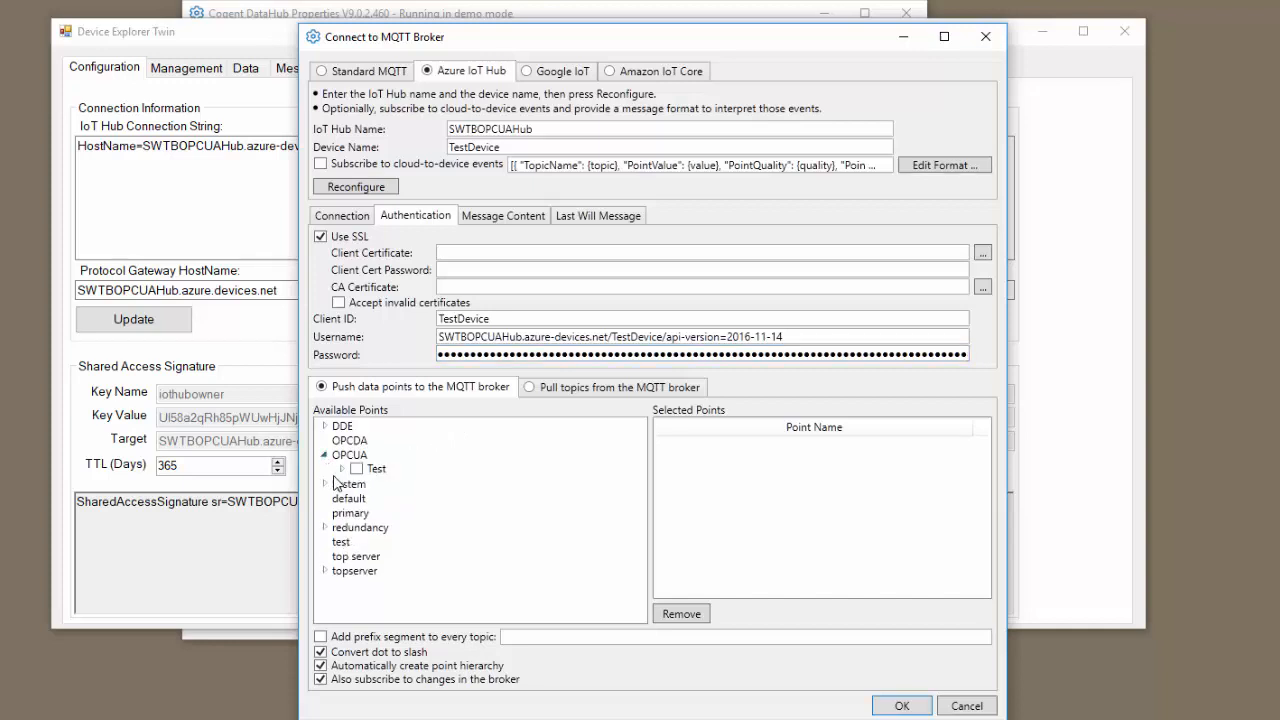
pyautogui.click(344, 468)
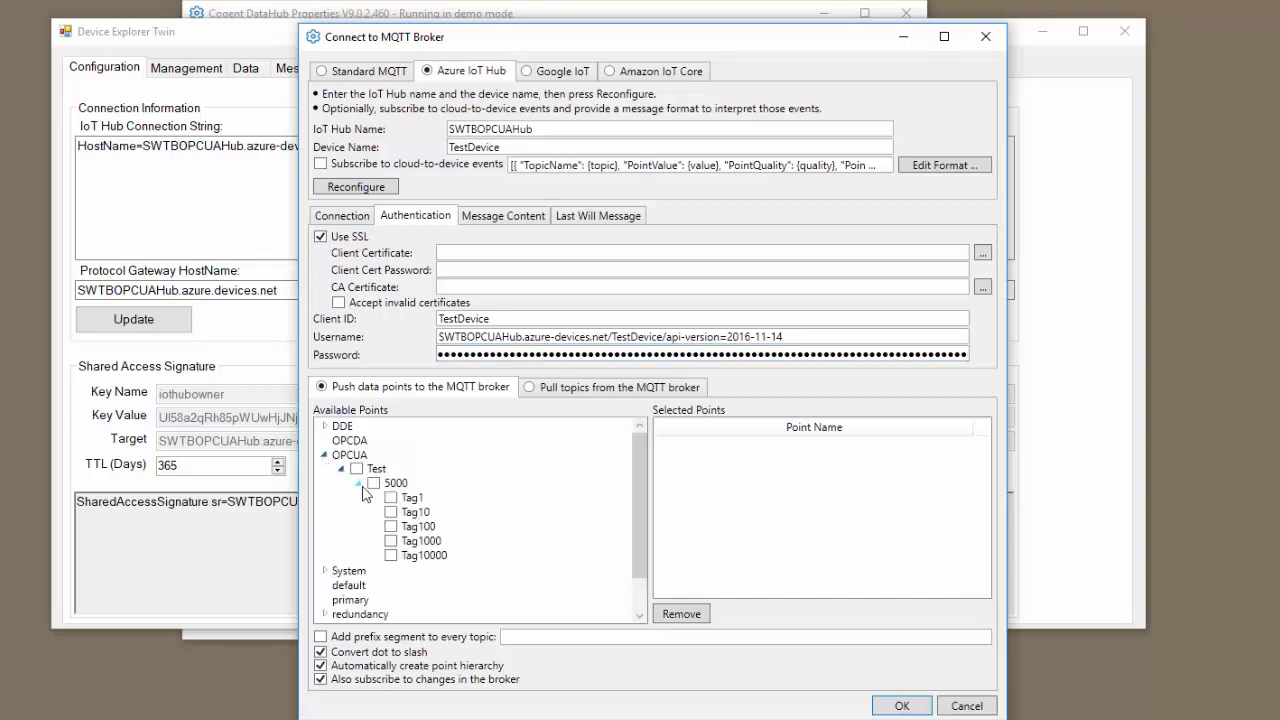
pyautogui.click(390, 540)
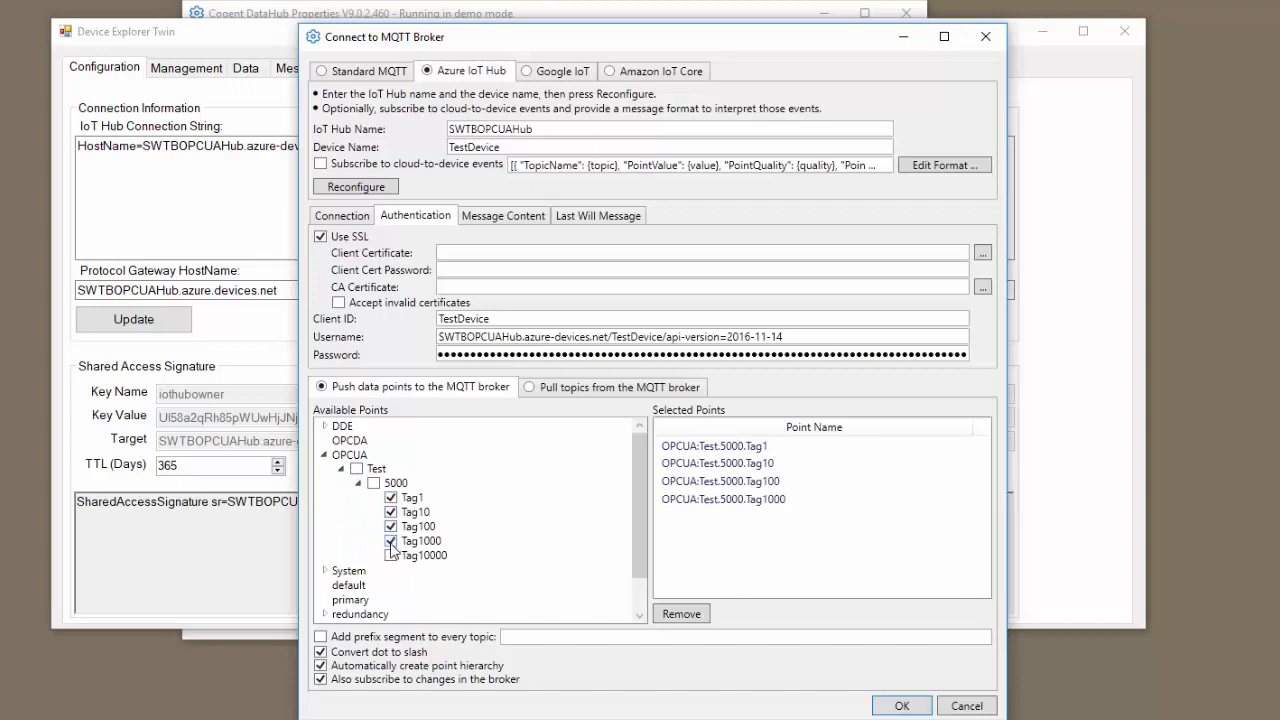
pyautogui.click(392, 556)
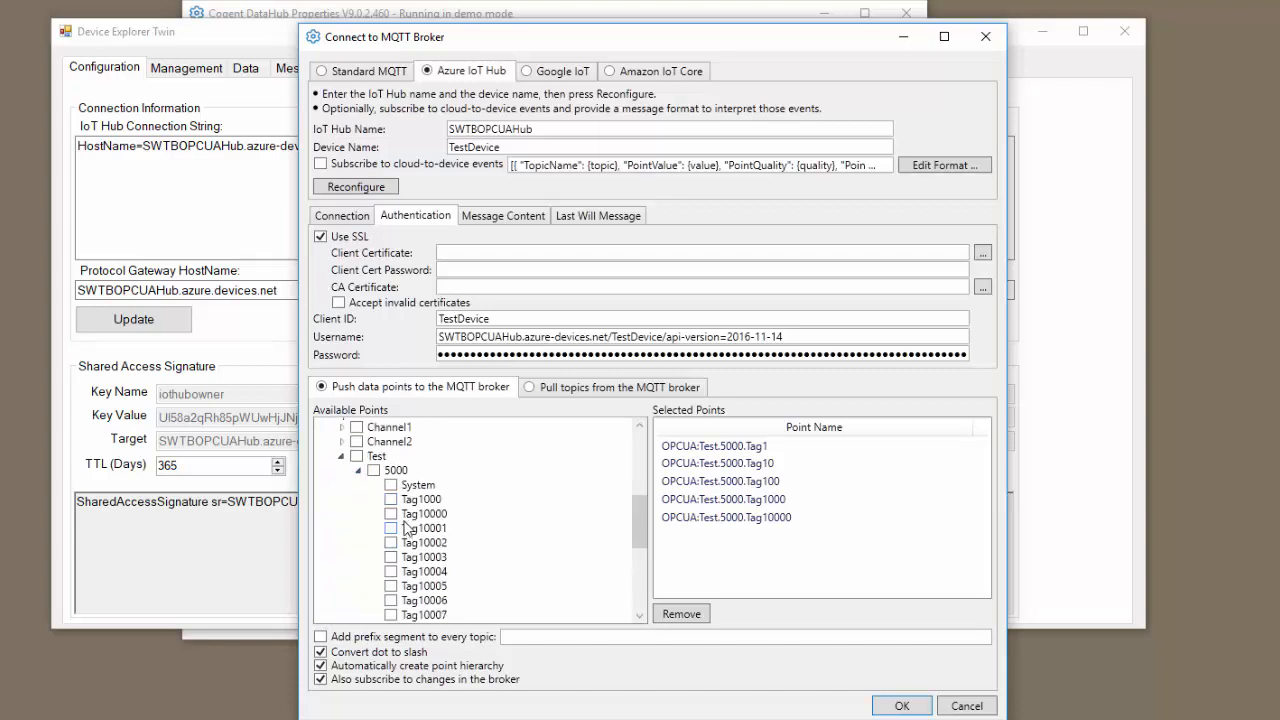
pyautogui.click(392, 500)
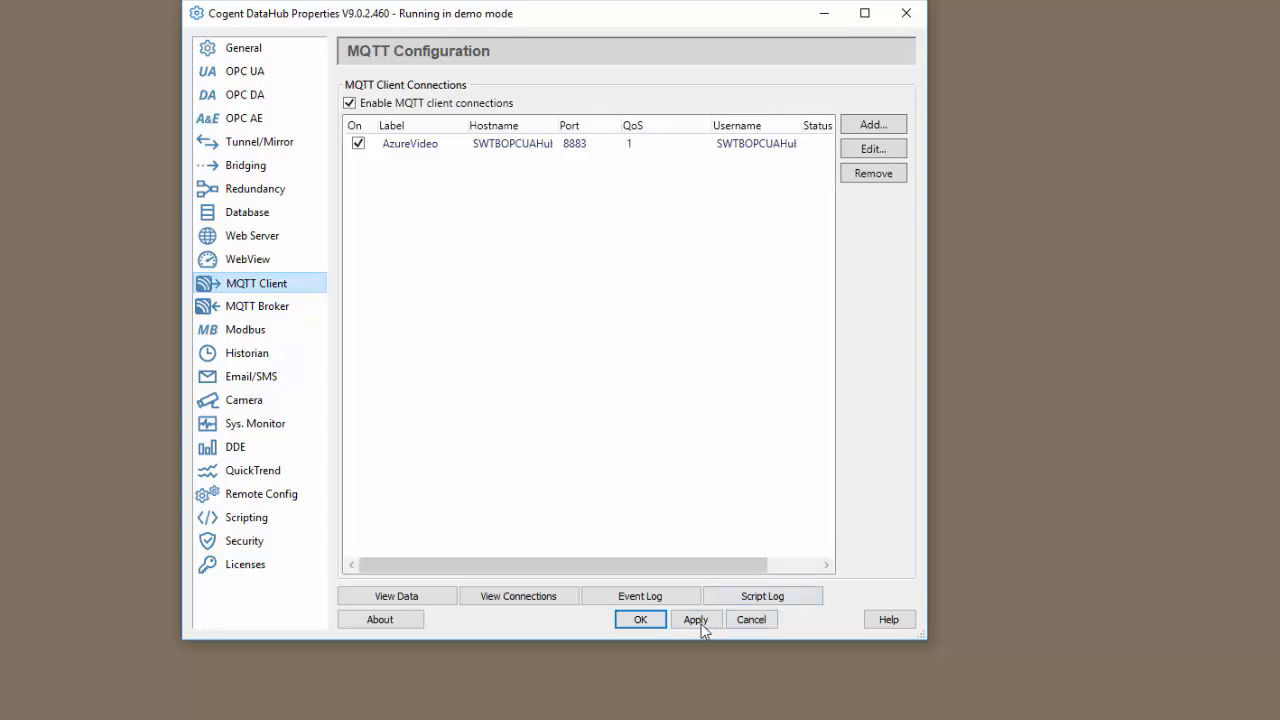
# Apply the enabled AzureVideo MQTT connection to SWTBOPCUAHub on port 8883.
pyautogui.click(696, 620)
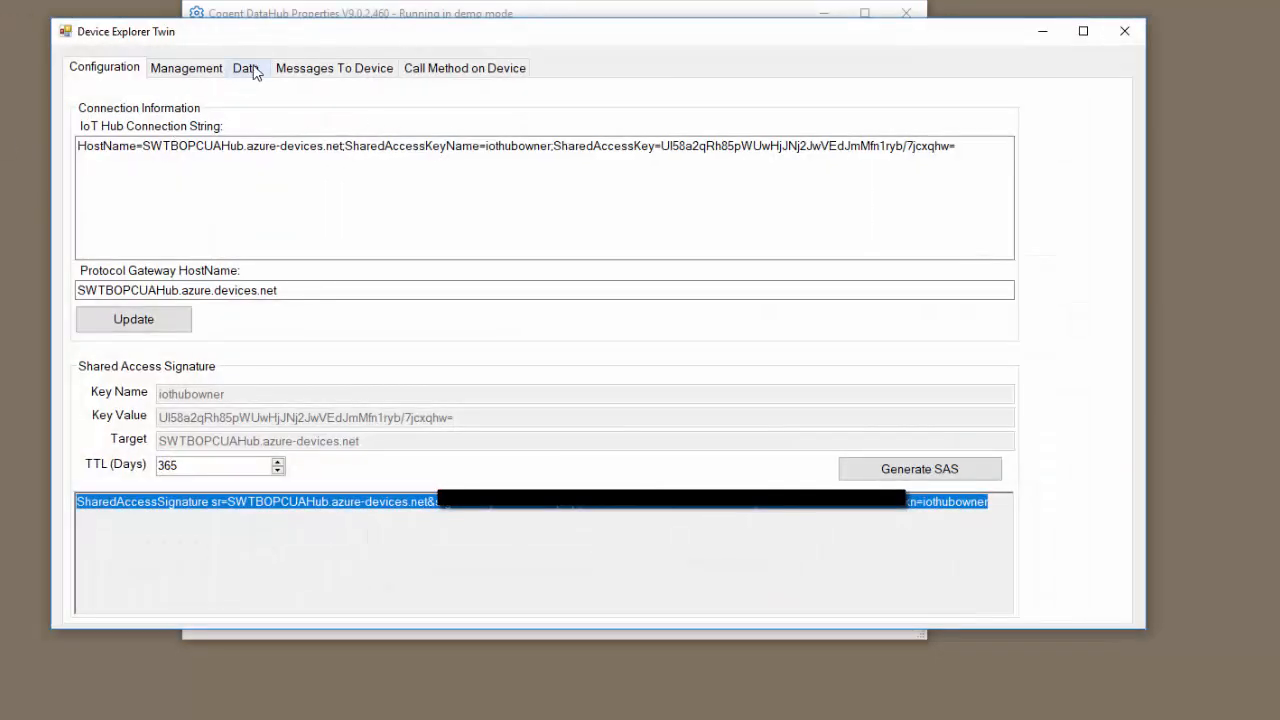
# Start monitoring TestDevice hub events showing incoming OPCUA and topserver tag values.
pyautogui.click(244, 68)
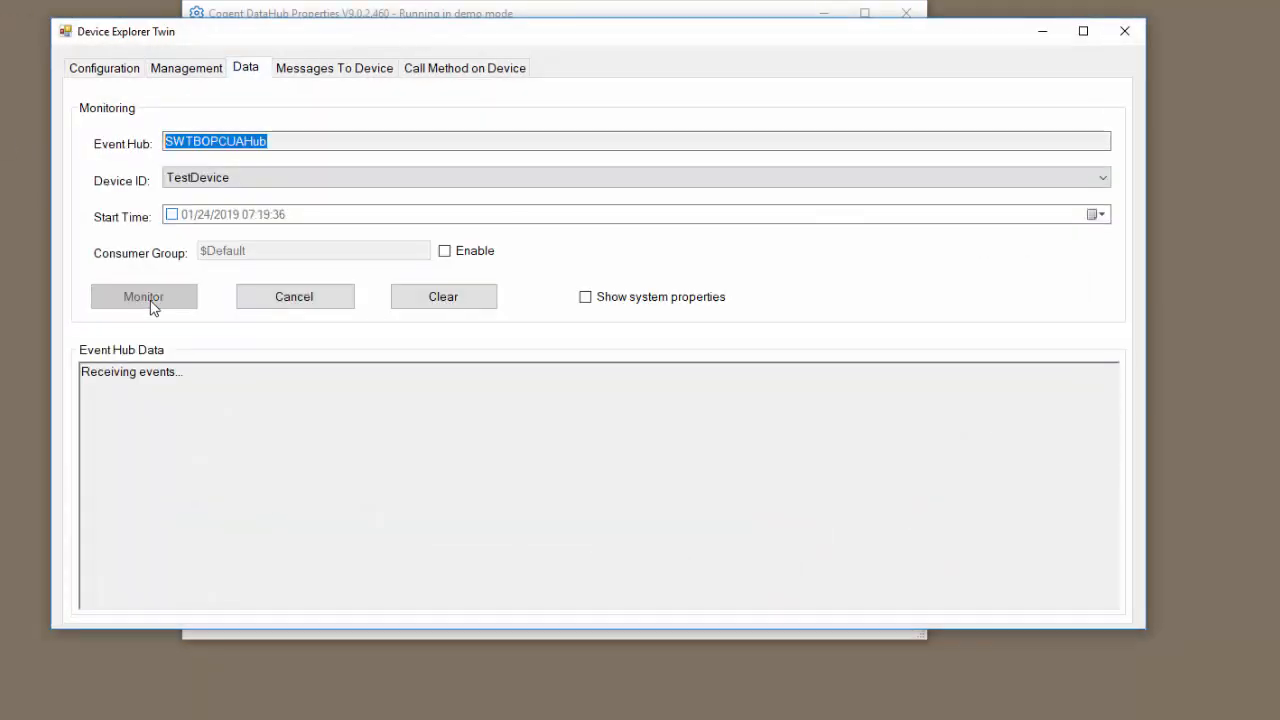
pyautogui.click(144, 296)
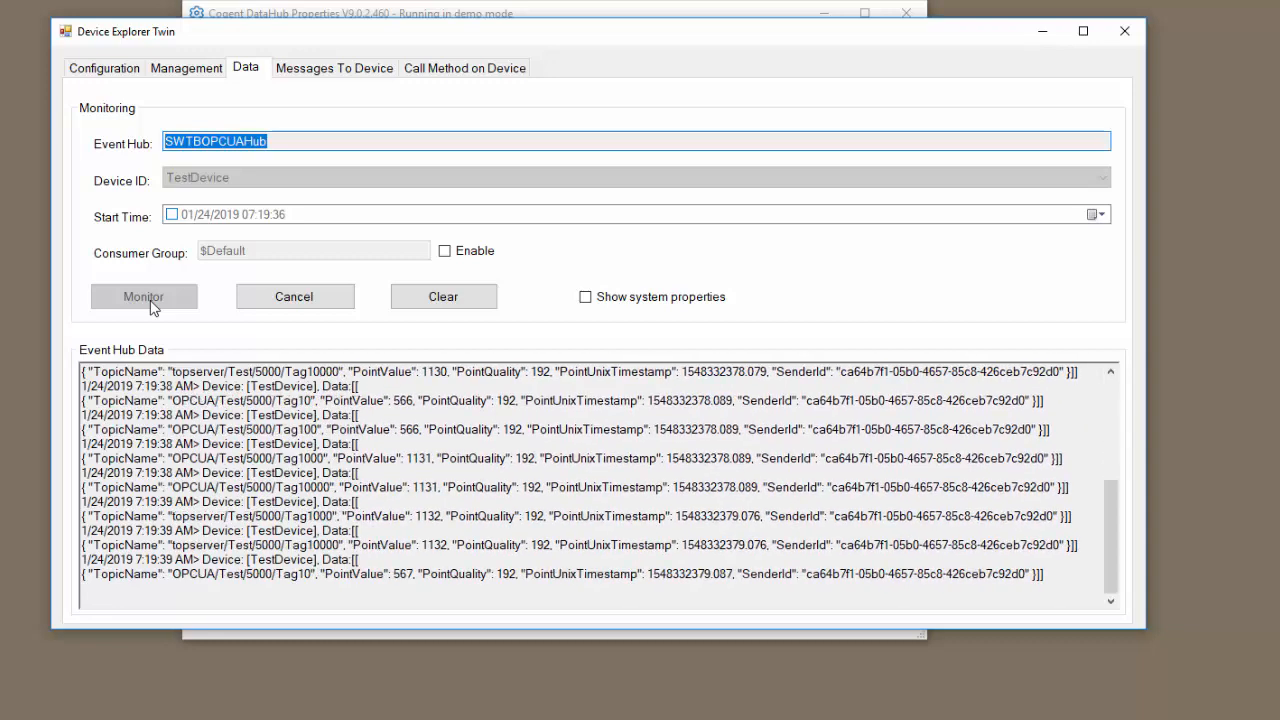